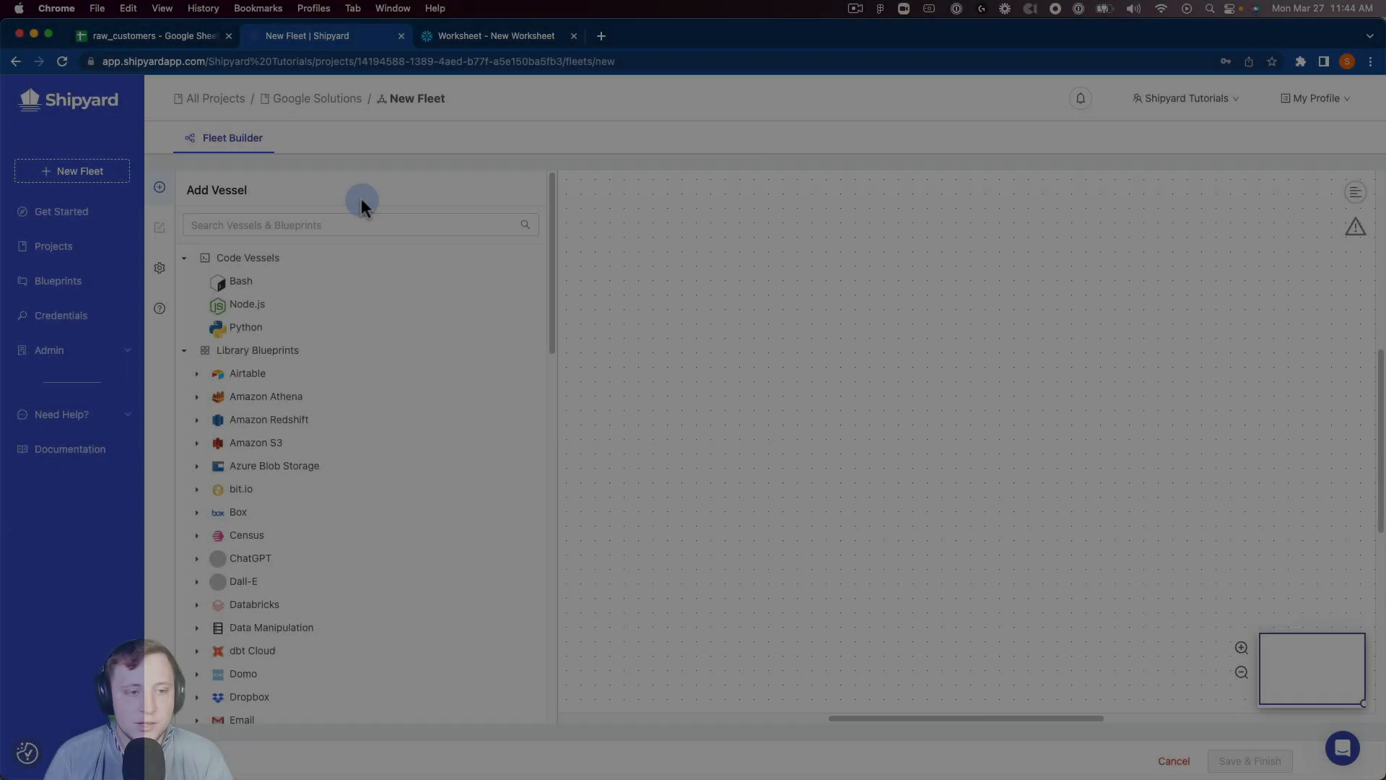
# - Search the vessel library for 'google sheet' to list Google Sheets blueprints
pyautogui.write('g')
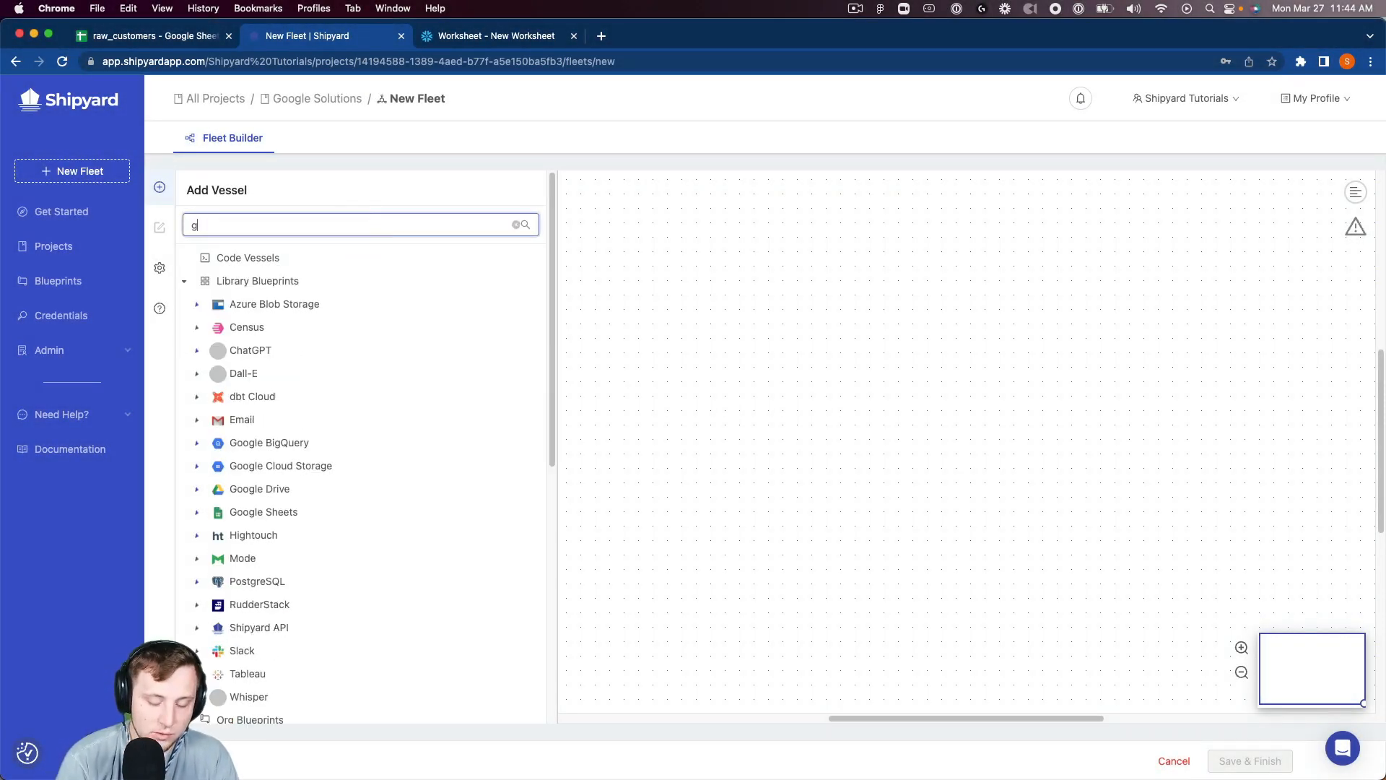
pyautogui.write('oogle sheet')
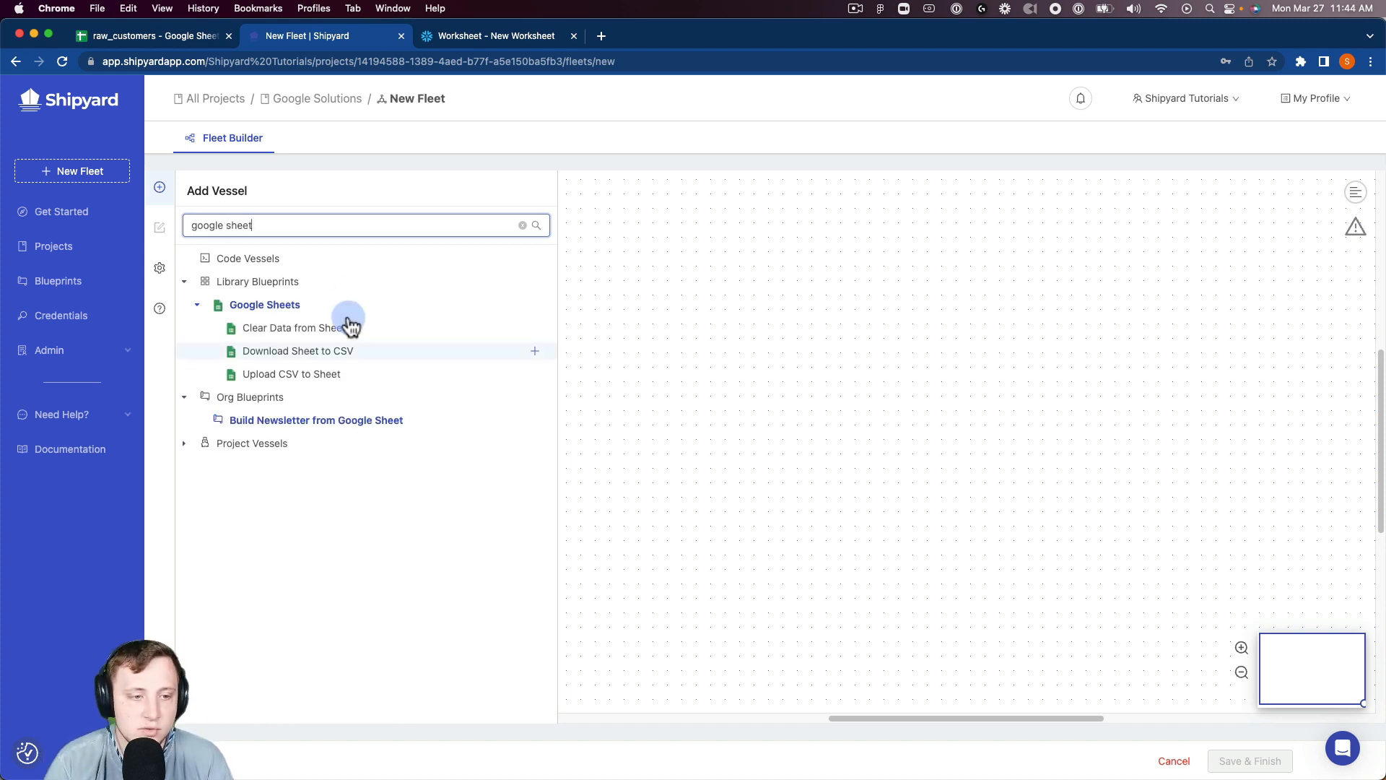
pyautogui.moveTo(316, 362)
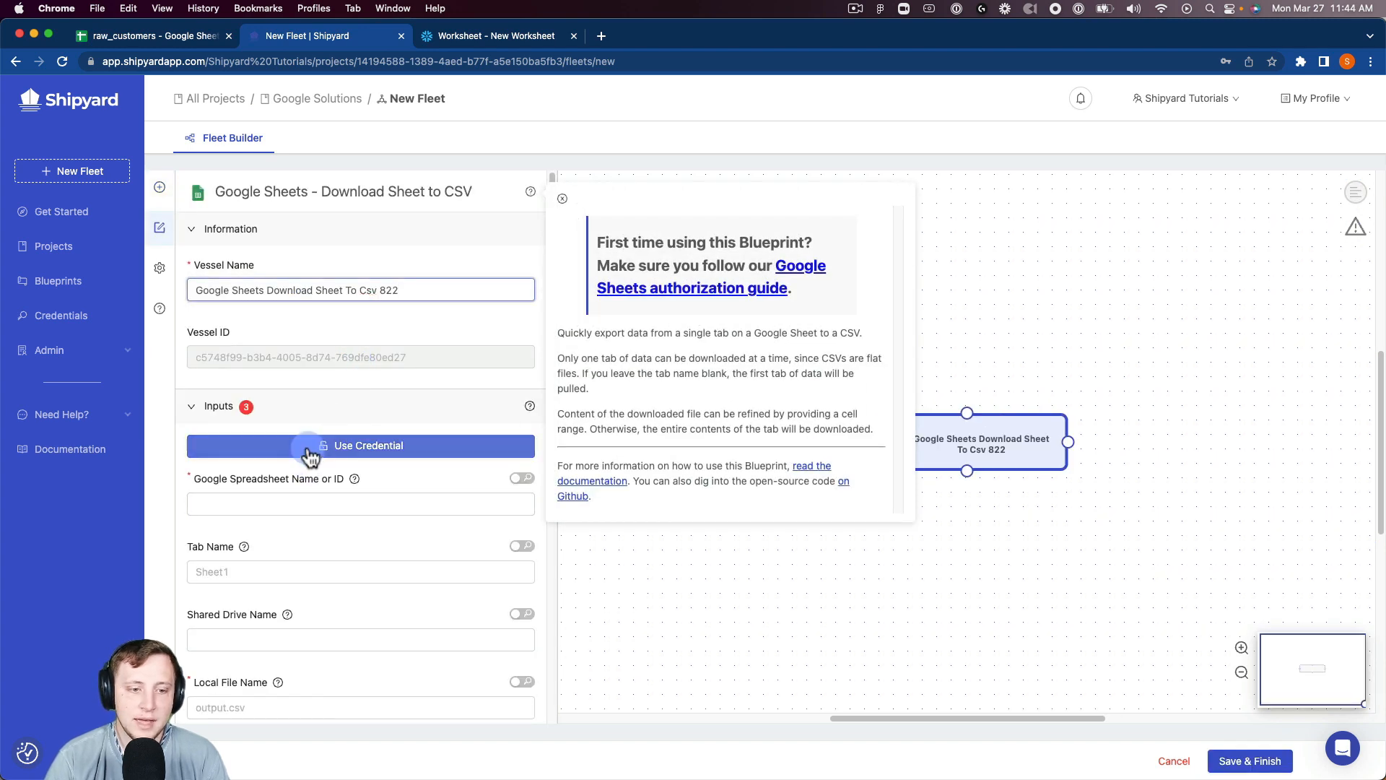
# - Use the Sheets Demo Creds credential, target the raw_customers spreadsheet, and view its data tab
pyautogui.click(368, 445)
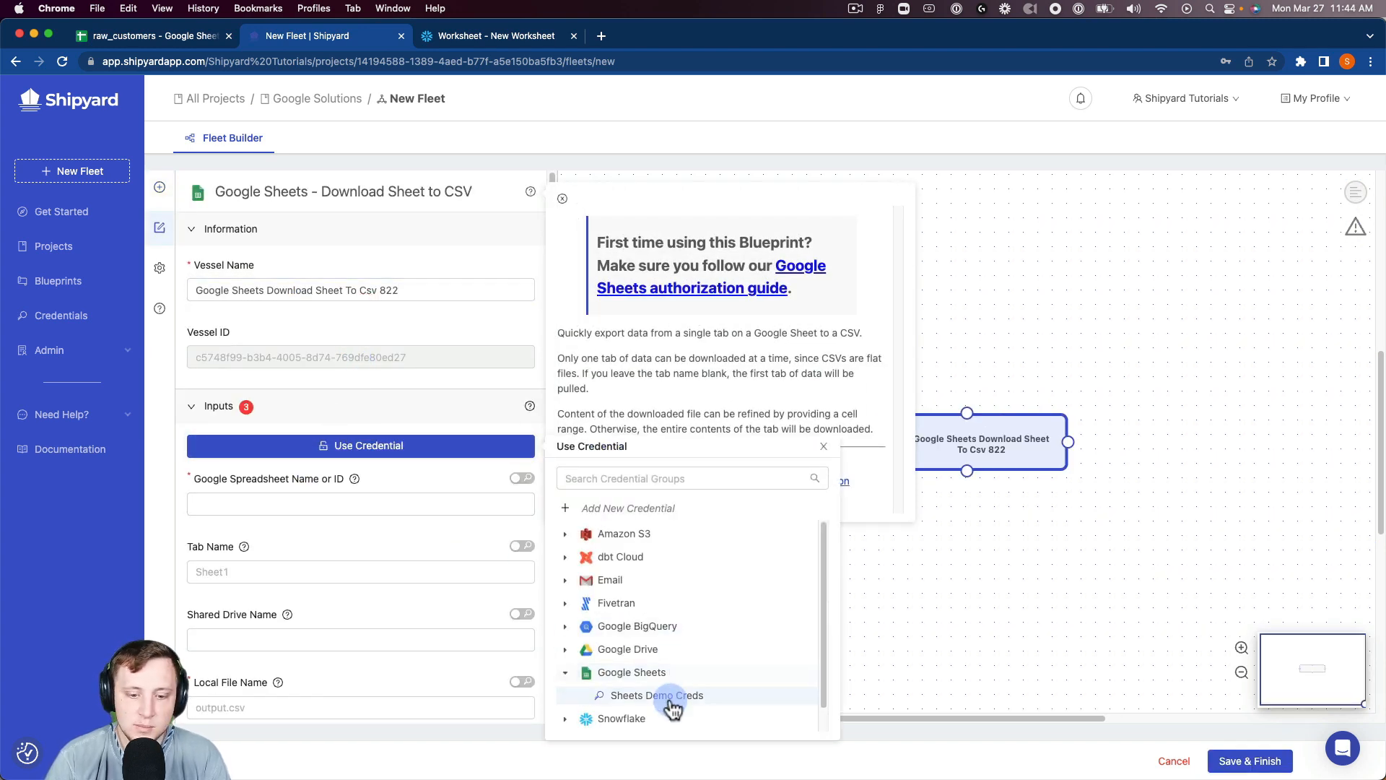
pyautogui.click(562, 197)
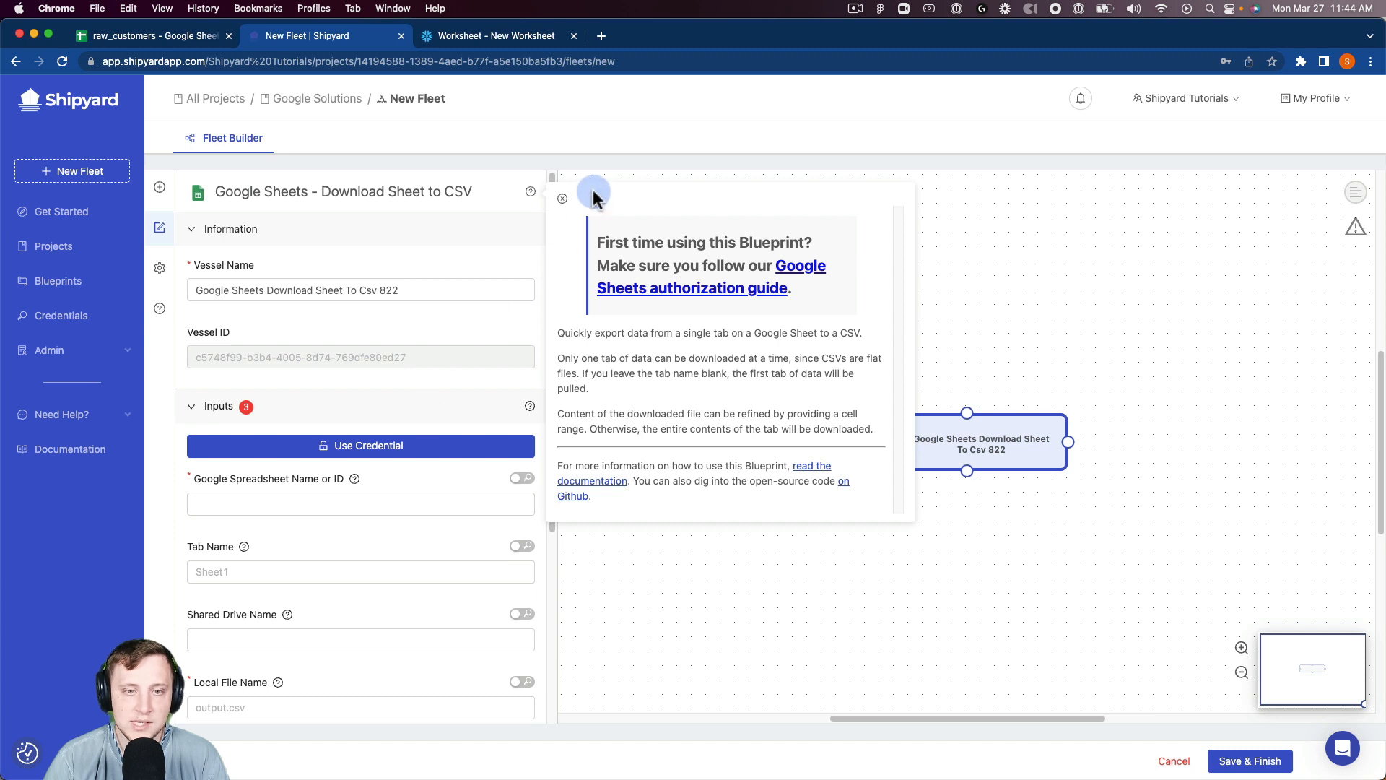
pyautogui.click(360, 504)
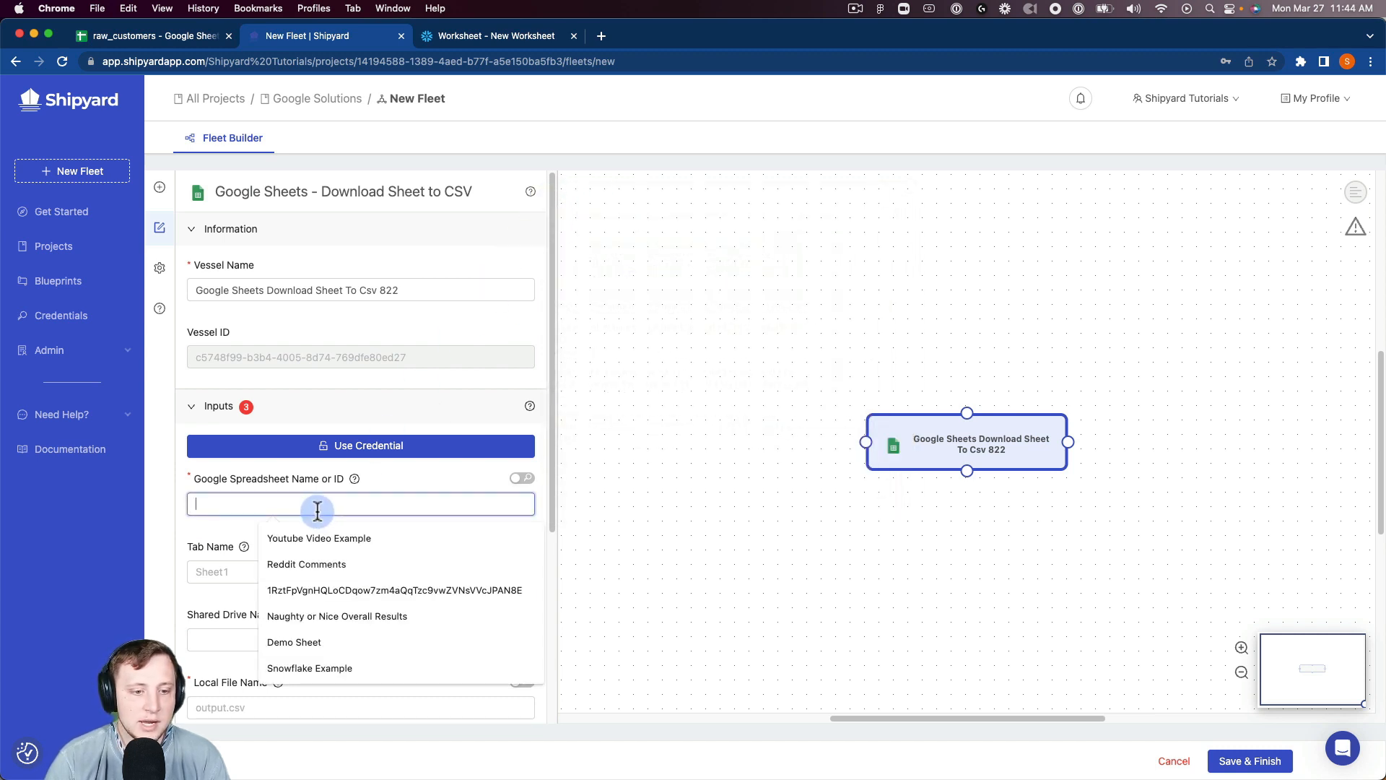
pyautogui.write('ra')
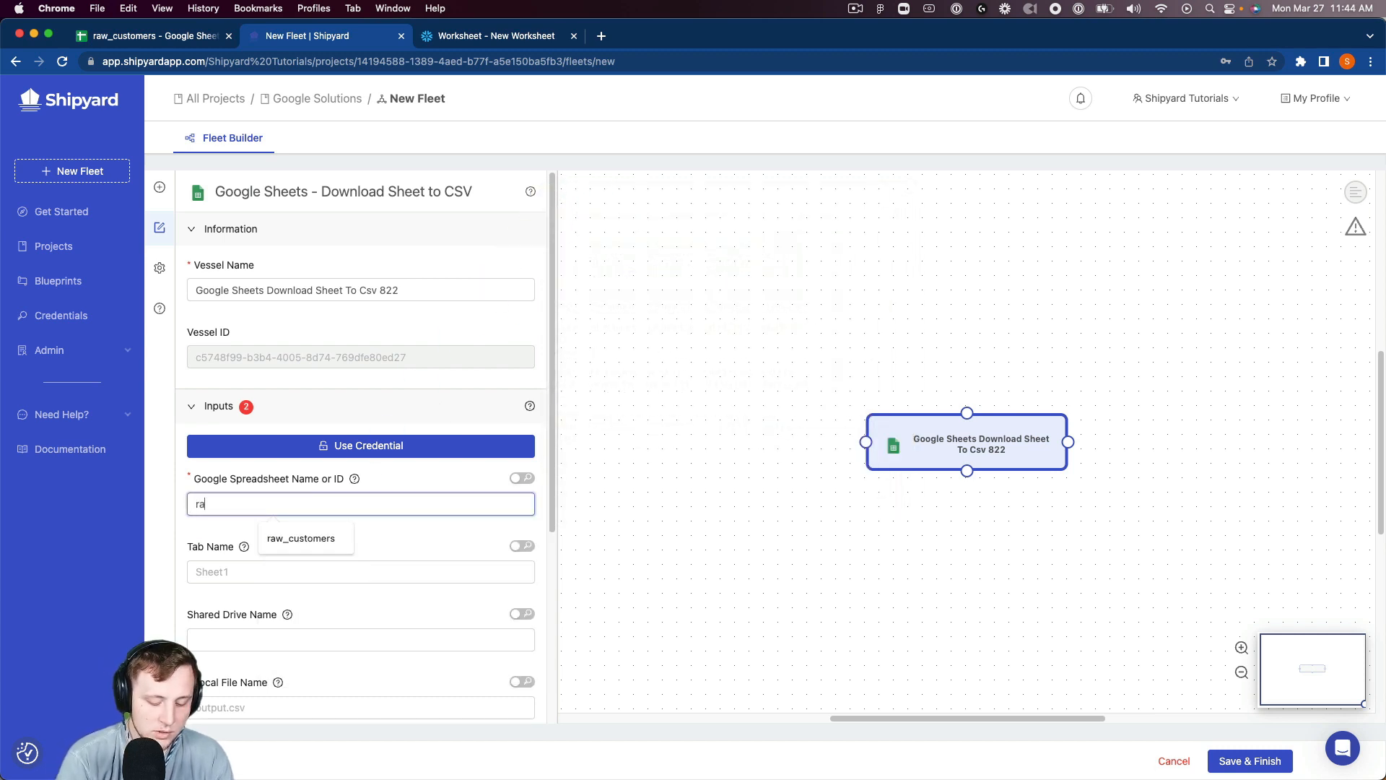
pyautogui.click(301, 537)
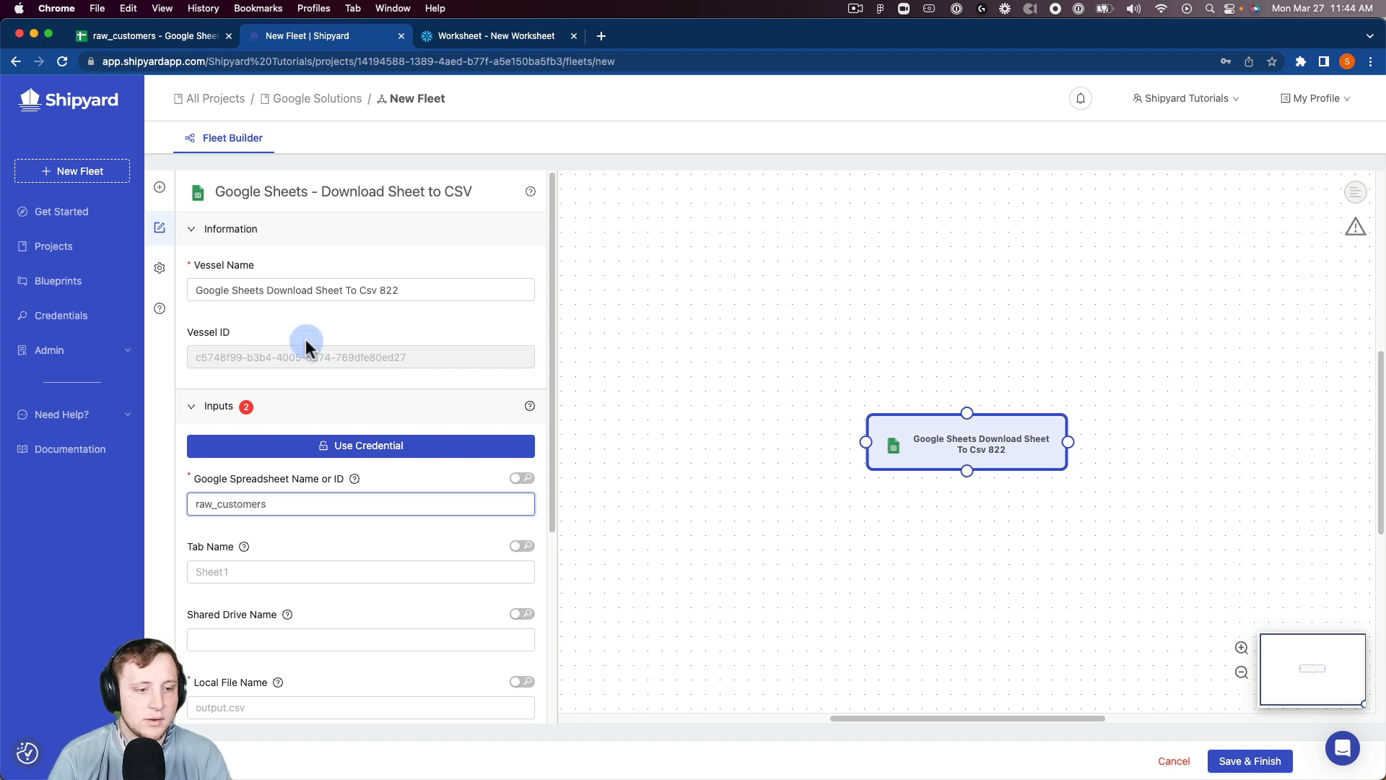
pyautogui.click(150, 36)
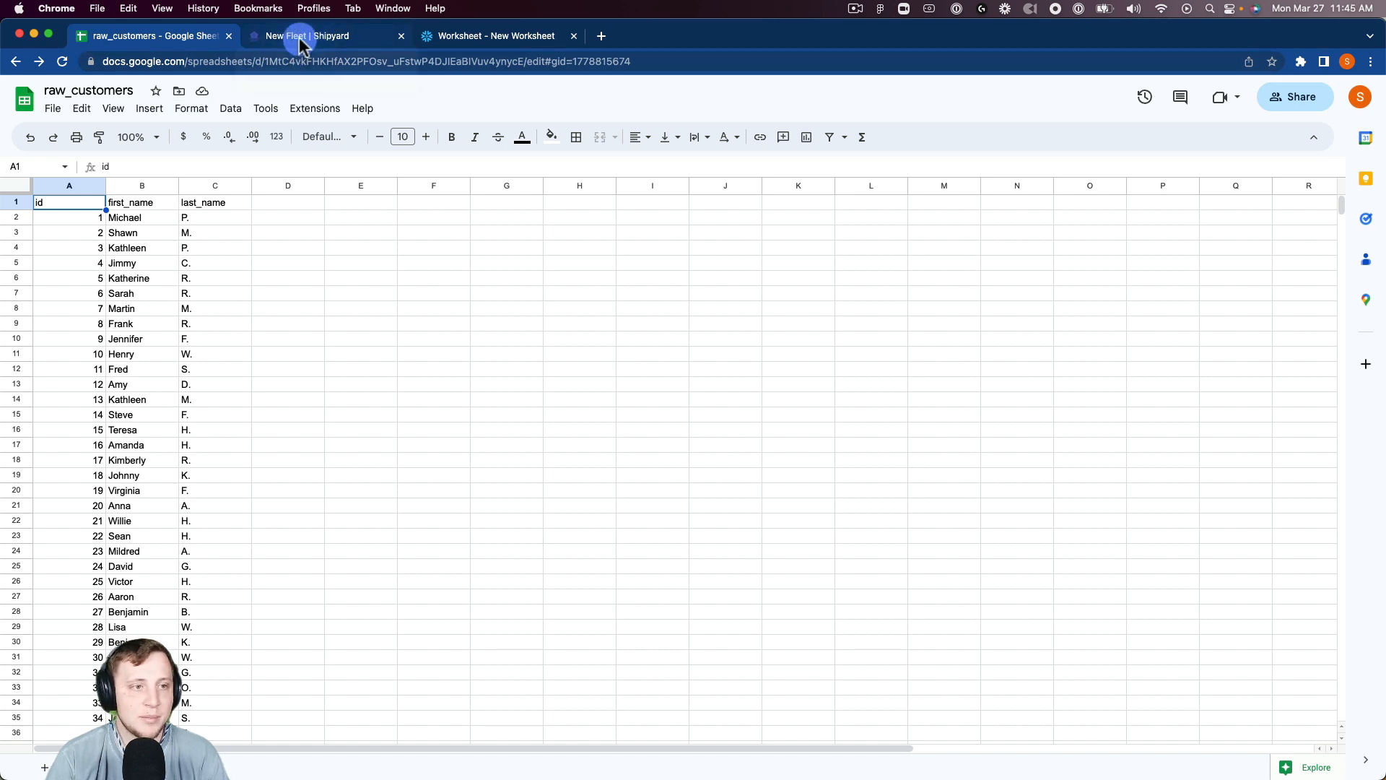
# - Back in the fleet builder, set the download's Local File Name to test.csv
pyautogui.click(324, 36)
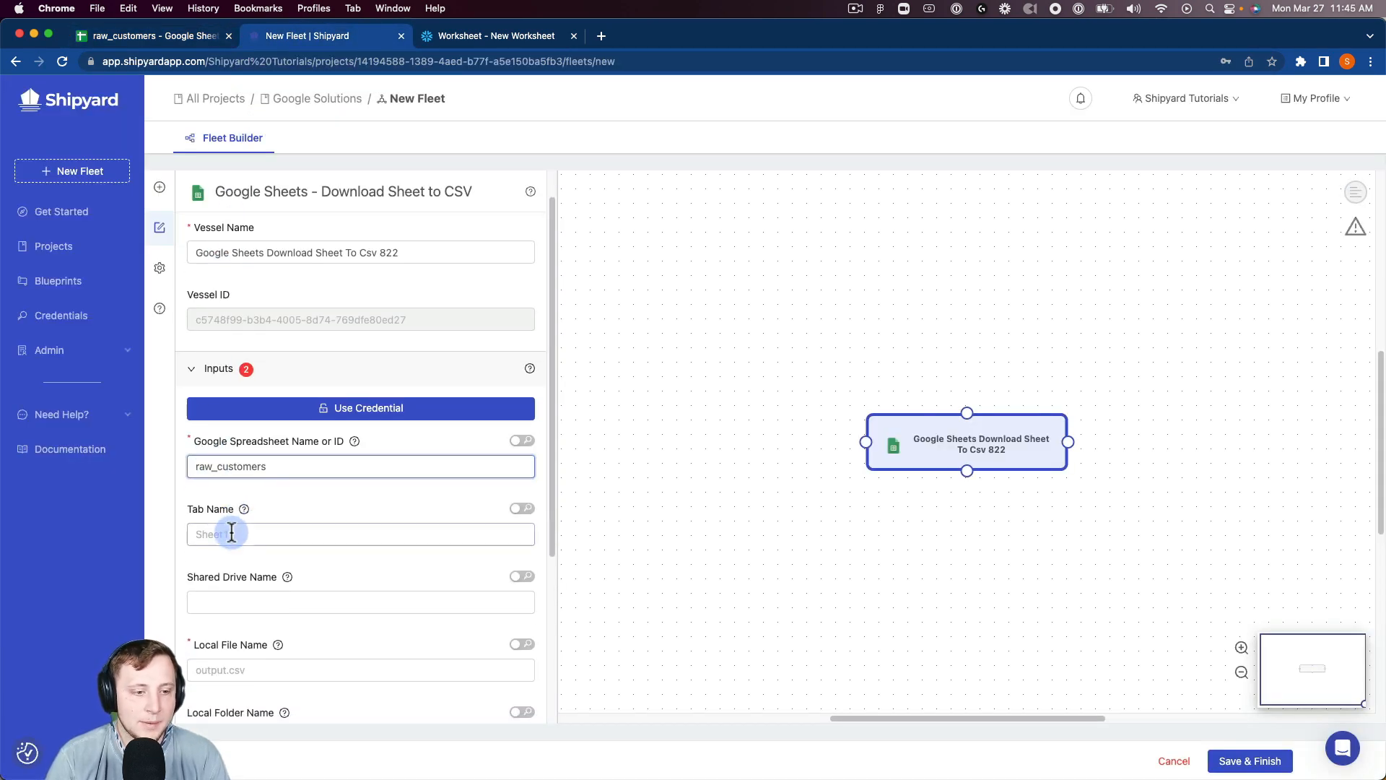
pyautogui.click(359, 588)
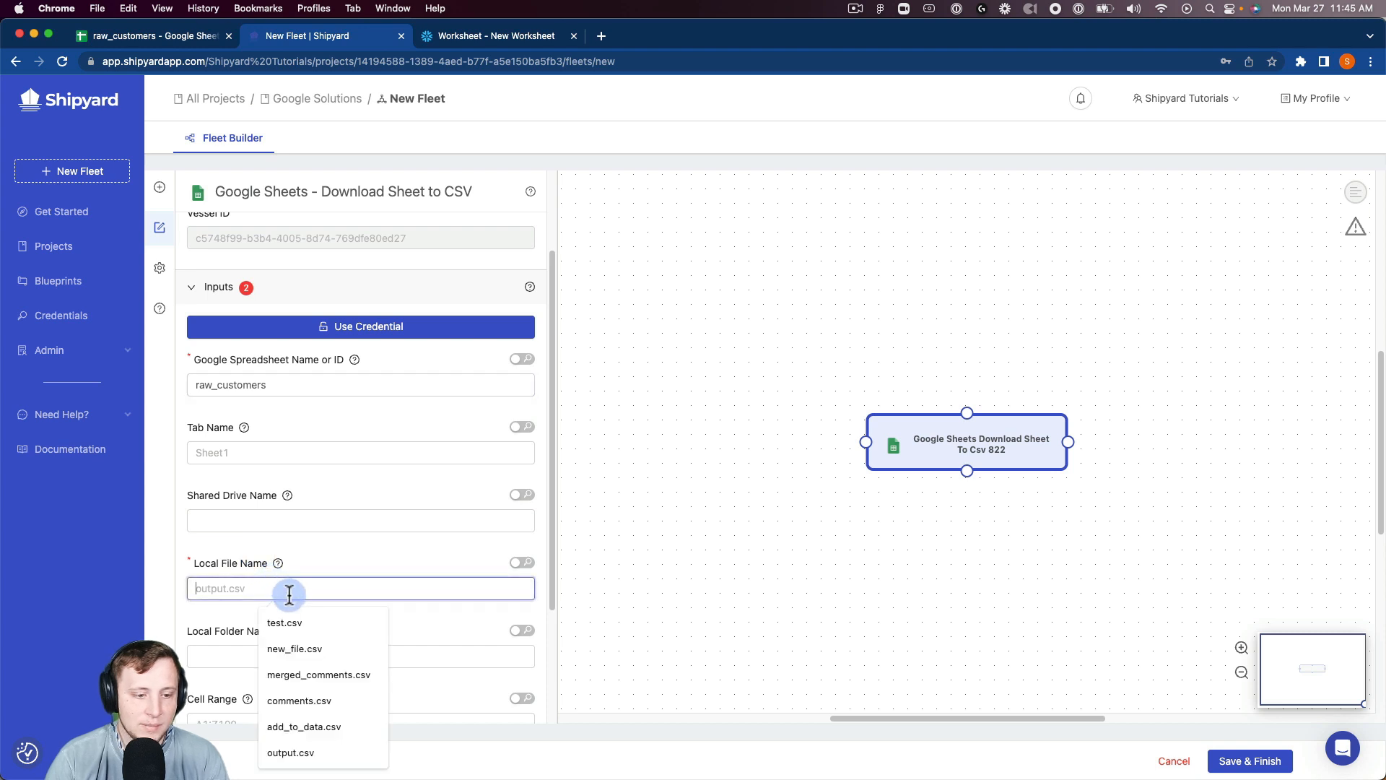
pyautogui.click(284, 622)
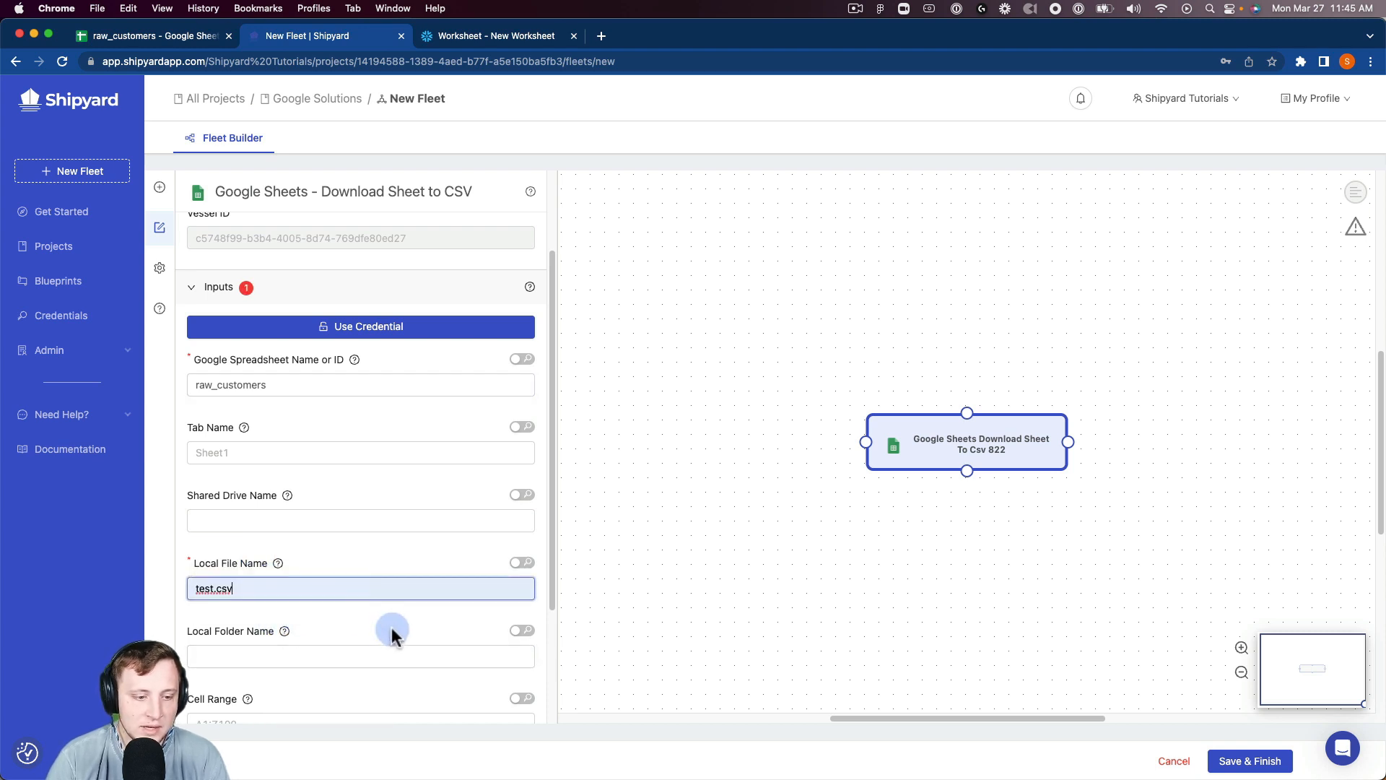
pyautogui.scroll(-3)
pyautogui.write('snwo')
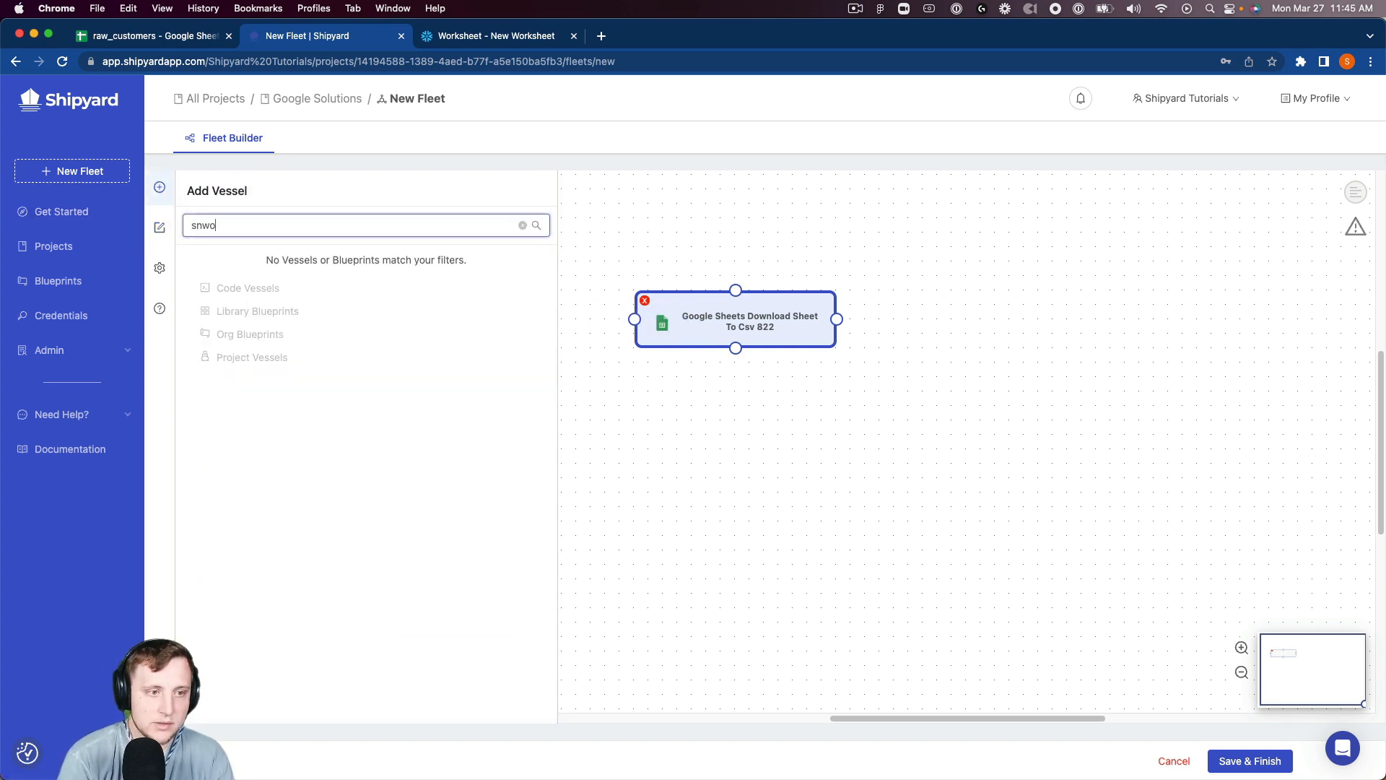
# - Search 'snow' and add the Snowflake Upload CSV to Table vessel
pyautogui.write('snow')
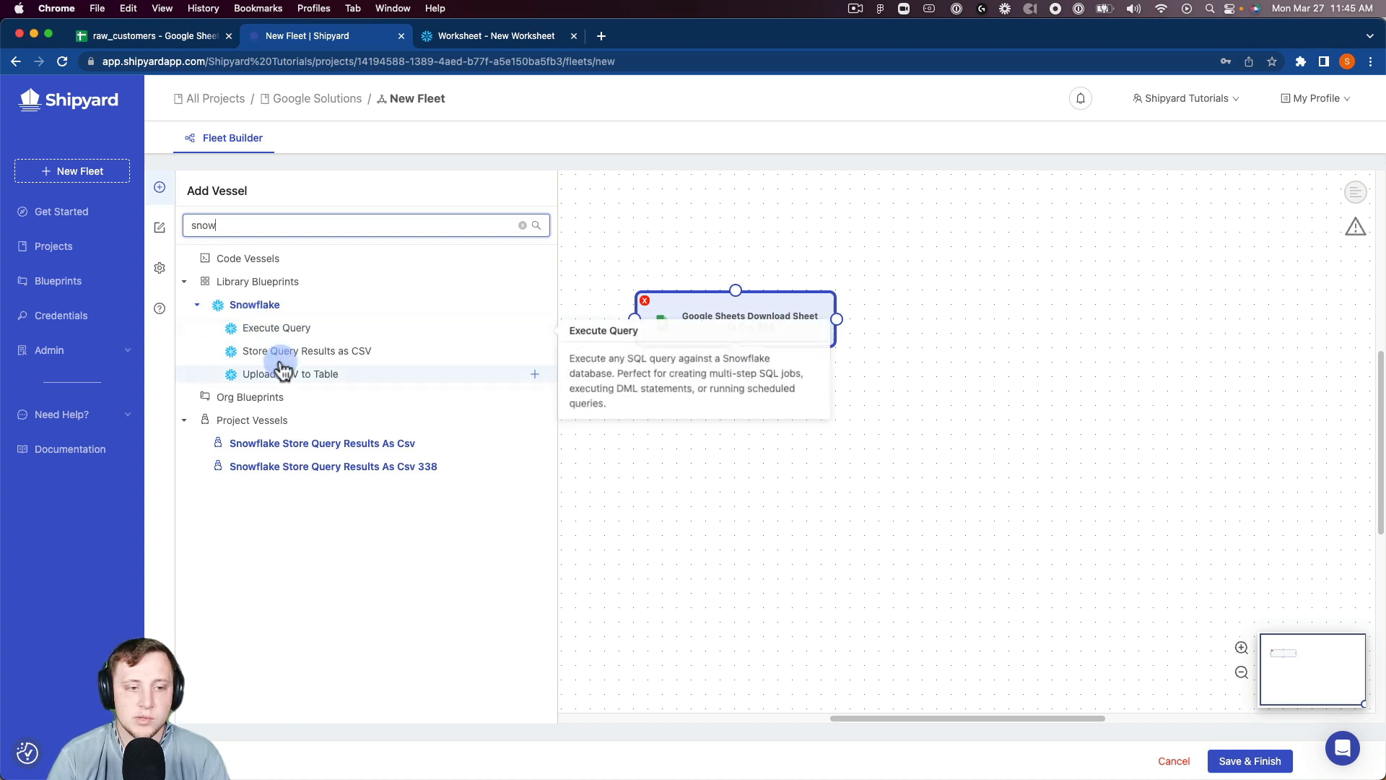
pyautogui.click(289, 373)
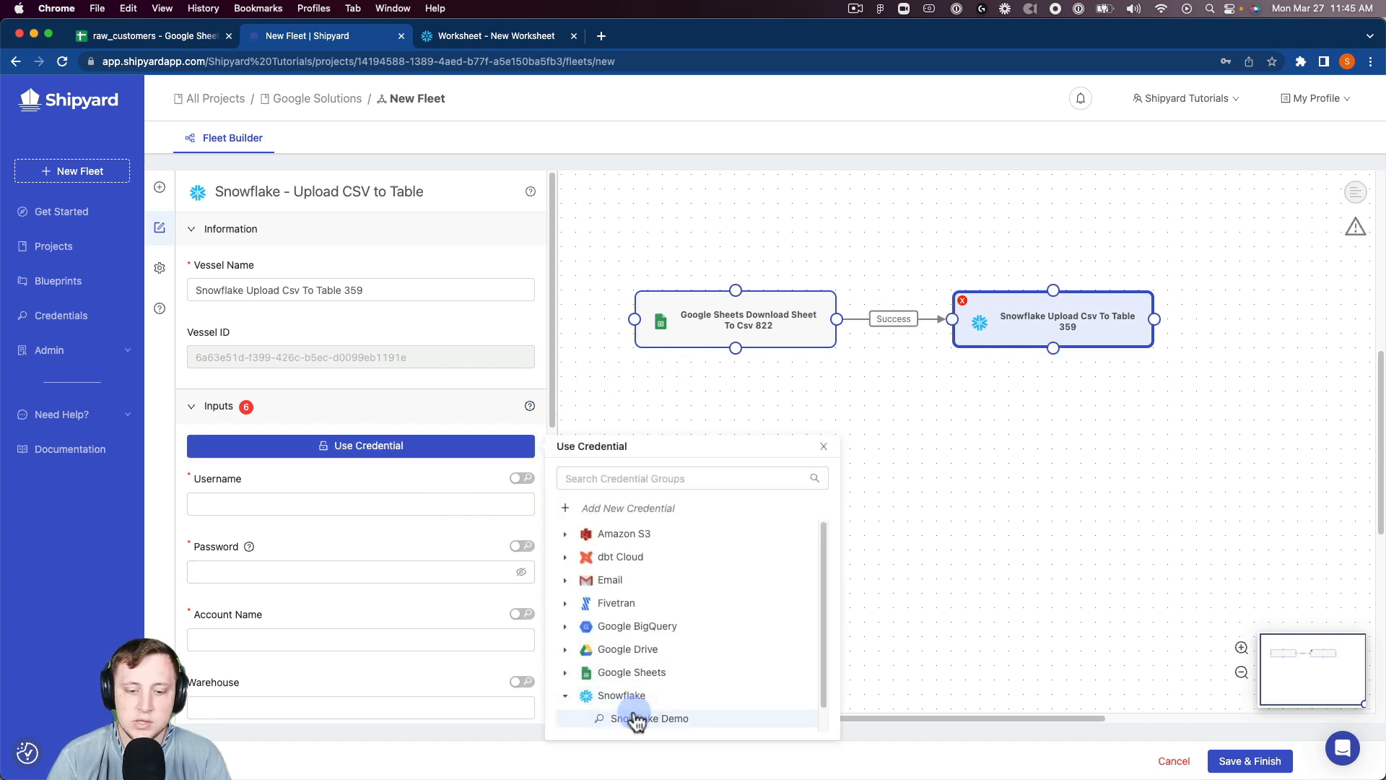
# - Use Snowflake Demo credential with warehouse TEST_WH, database DEMO_DB and schema snowflake_video
pyautogui.click(650, 718)
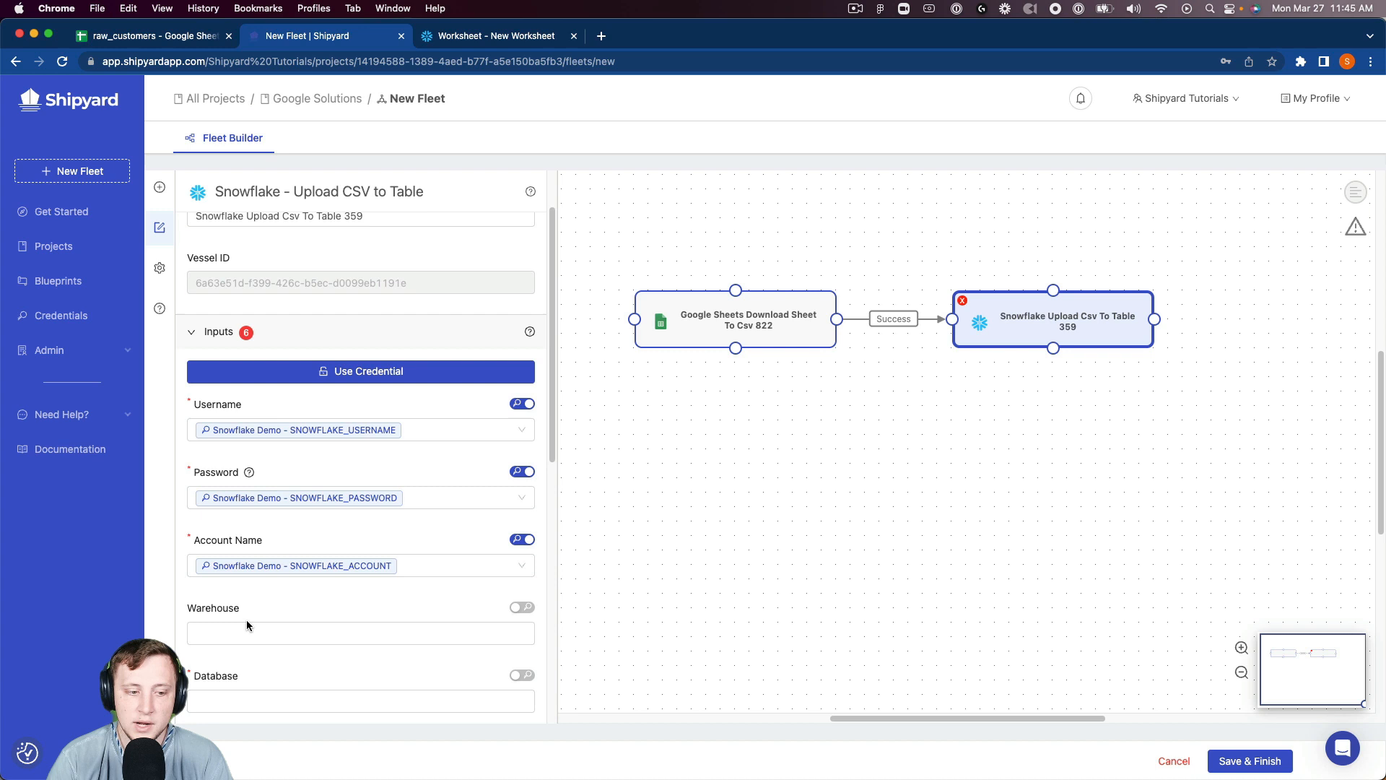
pyautogui.click(360, 632)
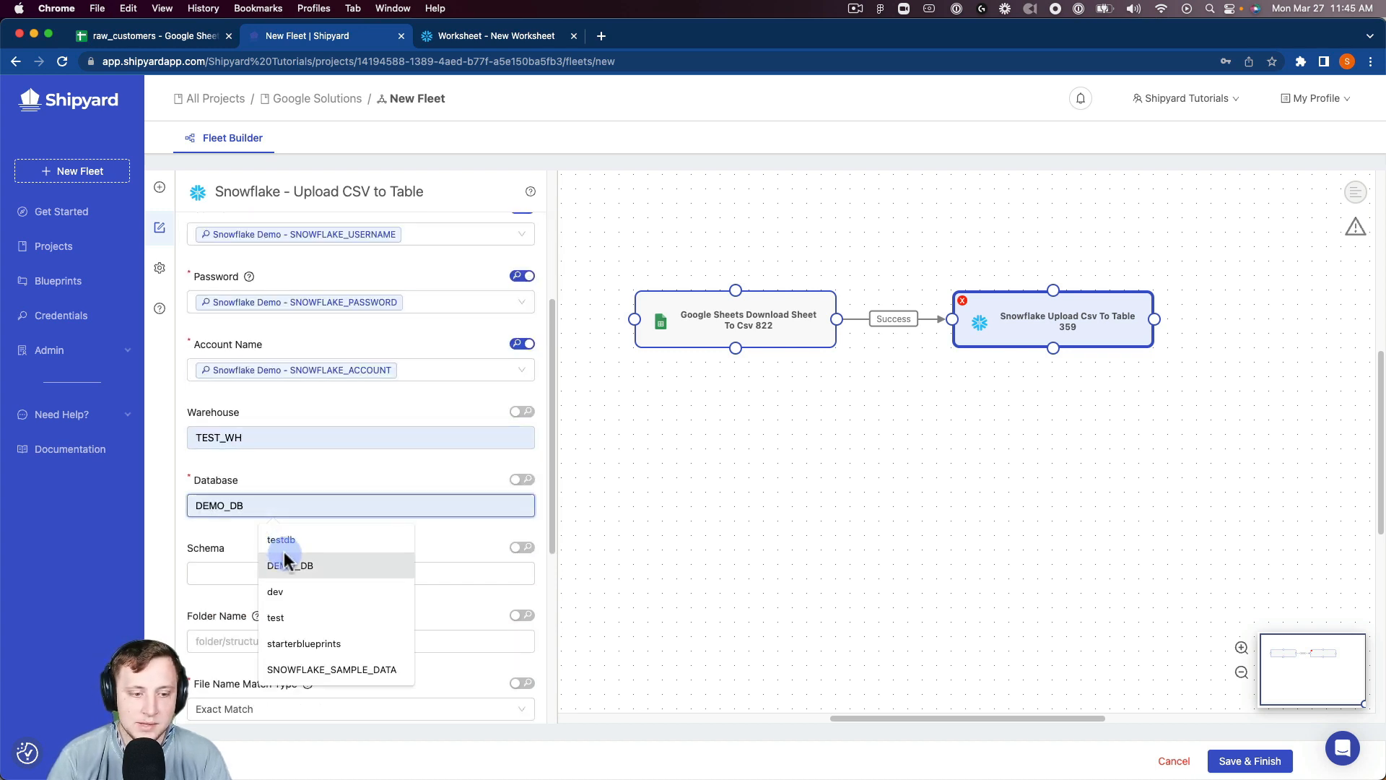
pyautogui.click(290, 565)
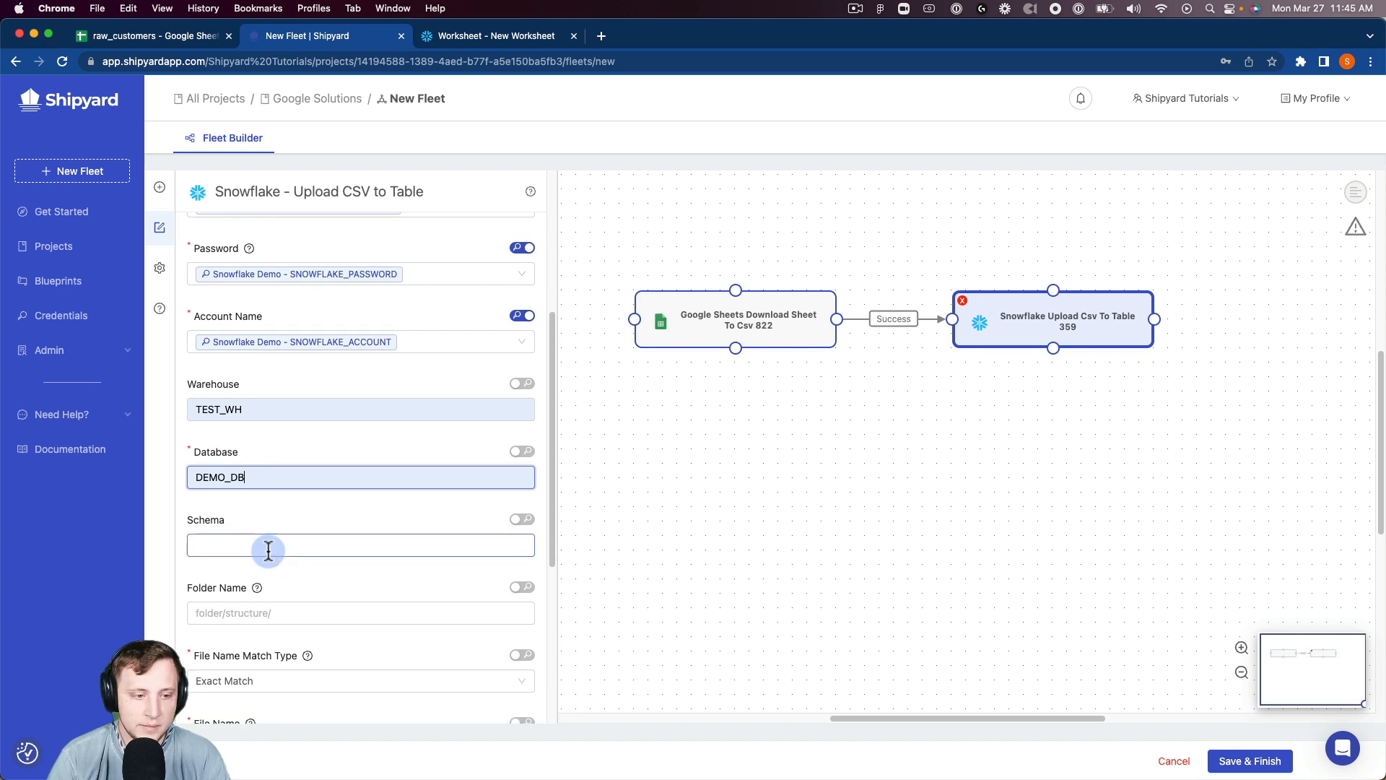
pyautogui.write('snowflake_video')
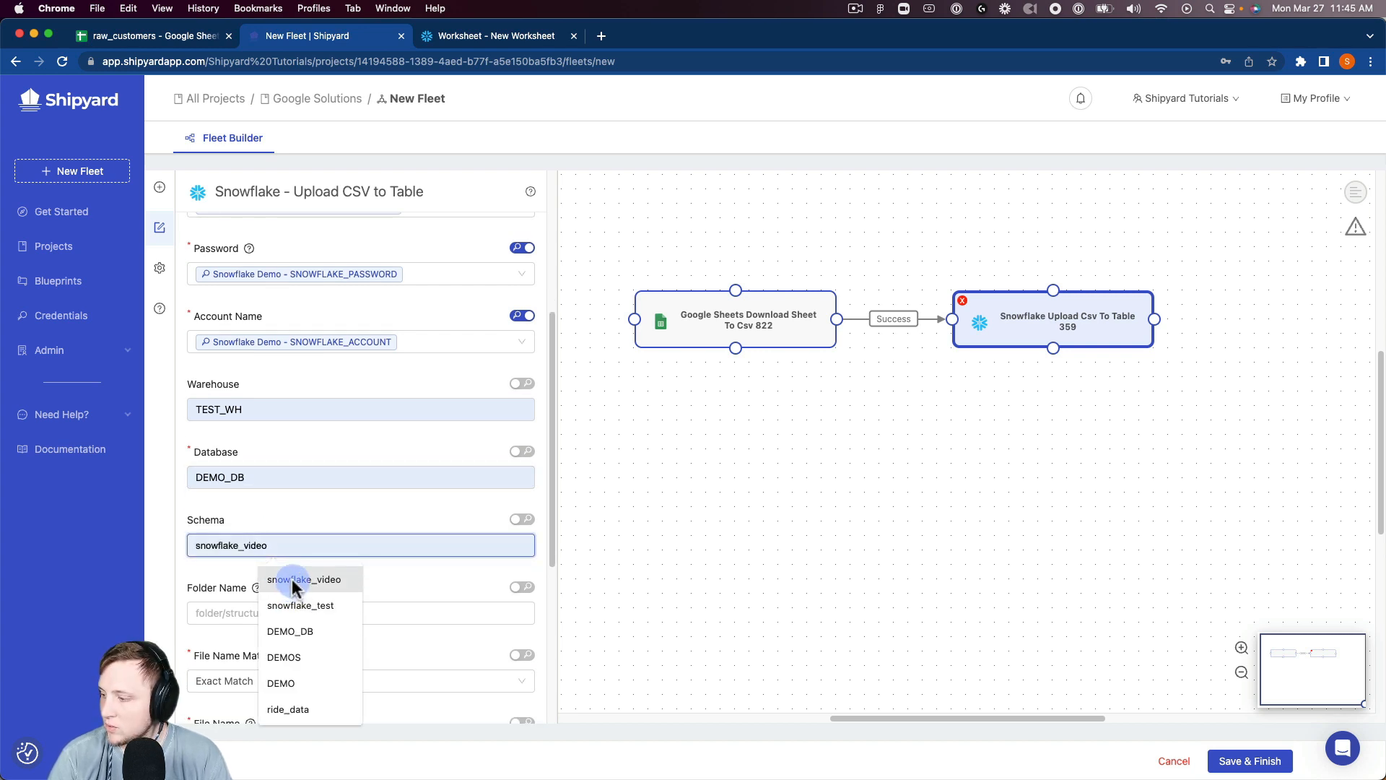
pyautogui.click(304, 579)
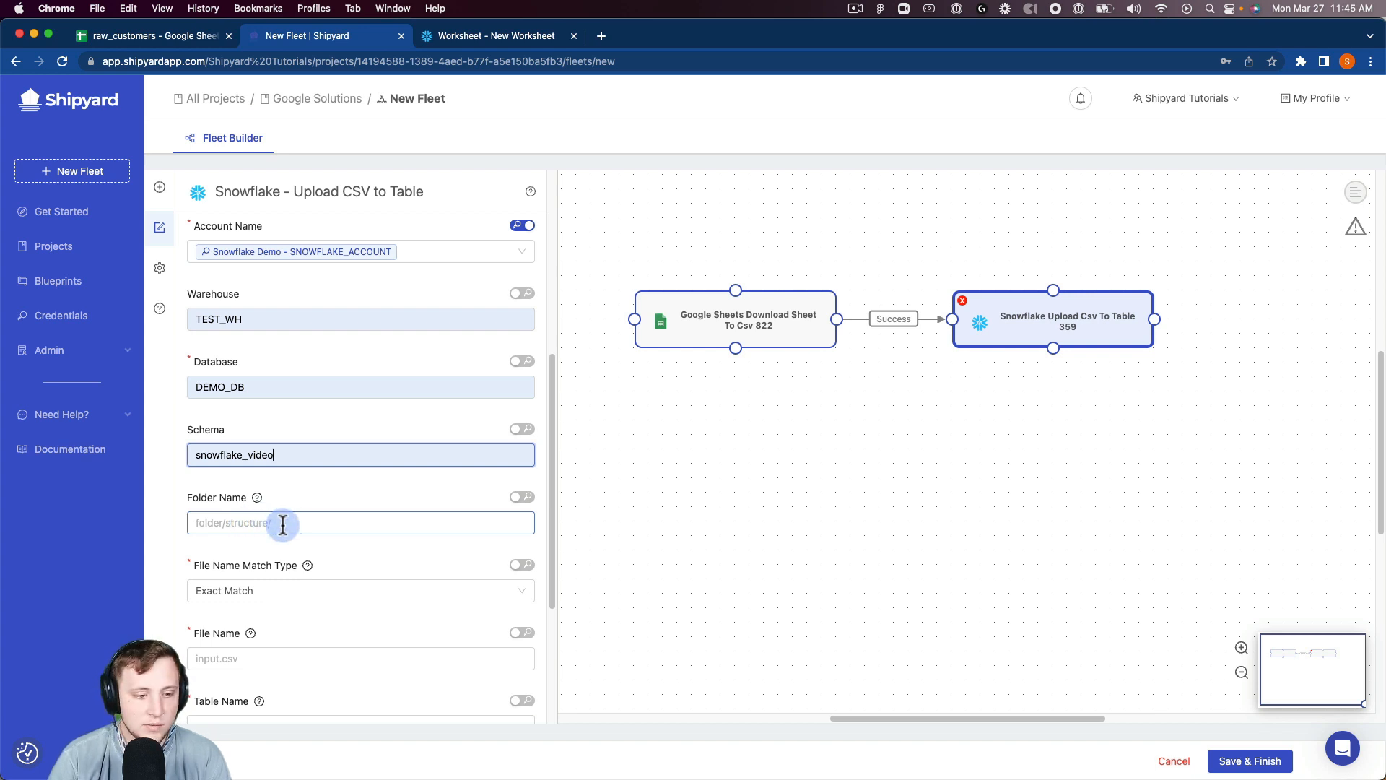
# - Load test.csv into table google_sheets_demo using the Replace Data insertion method
pyautogui.write('test.csv')
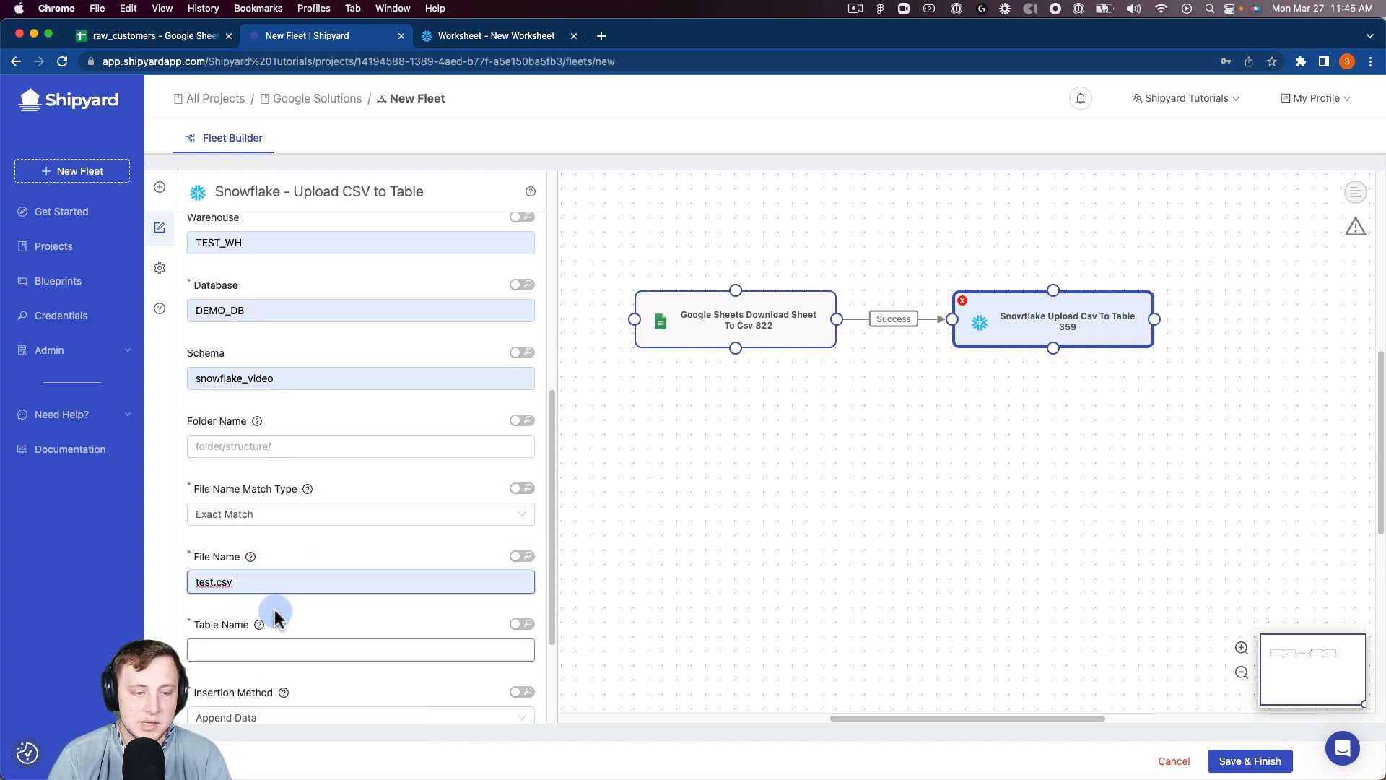
pyautogui.click(359, 629)
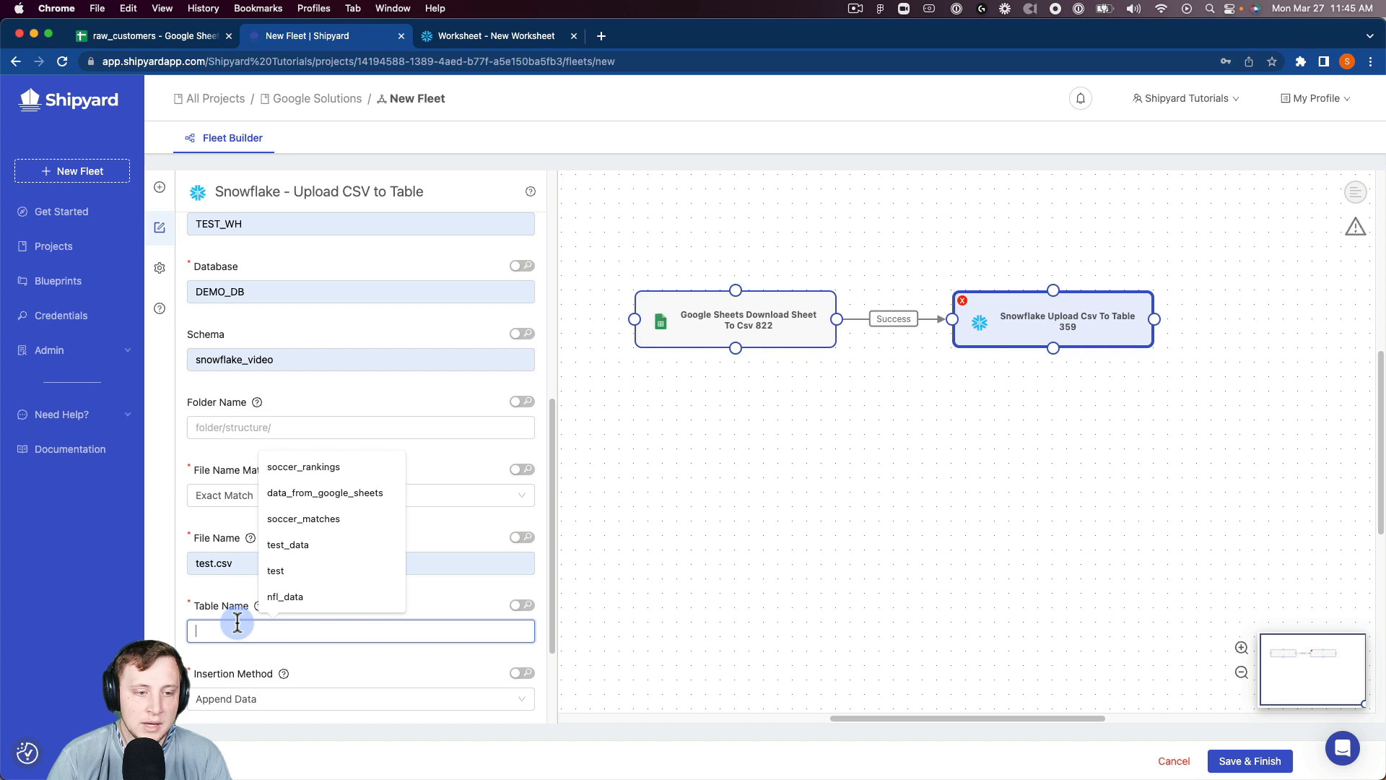
pyautogui.click(324, 492)
pyautogui.write('go')
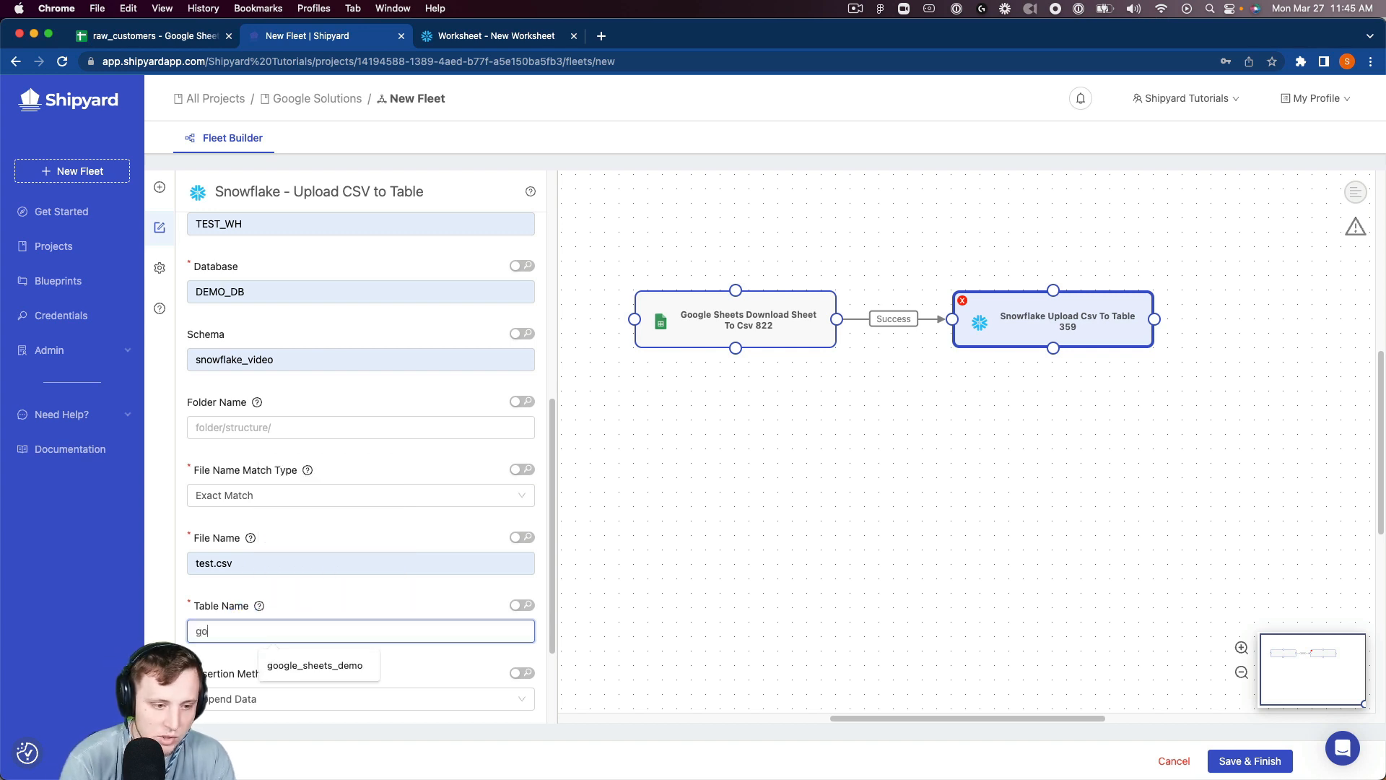
pyautogui.click(315, 665)
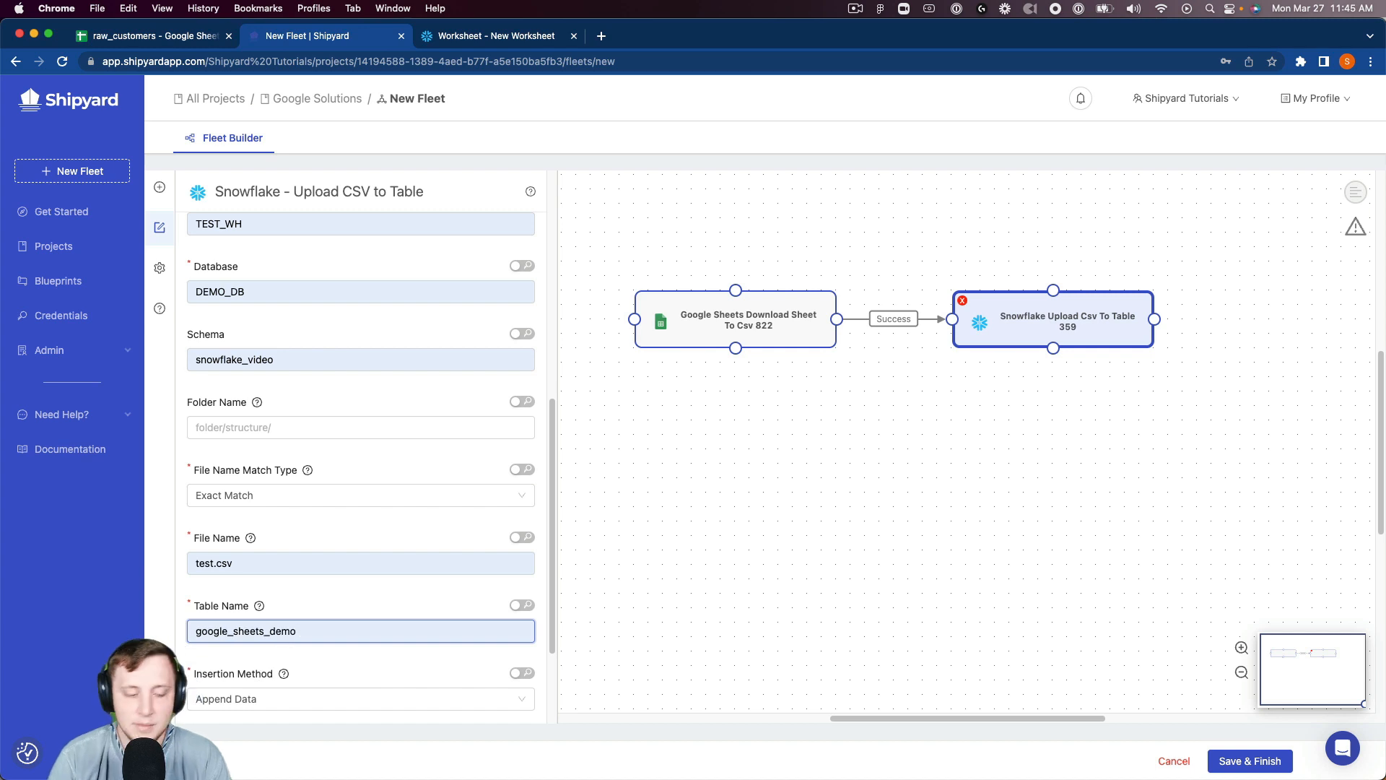
pyautogui.scroll(-3)
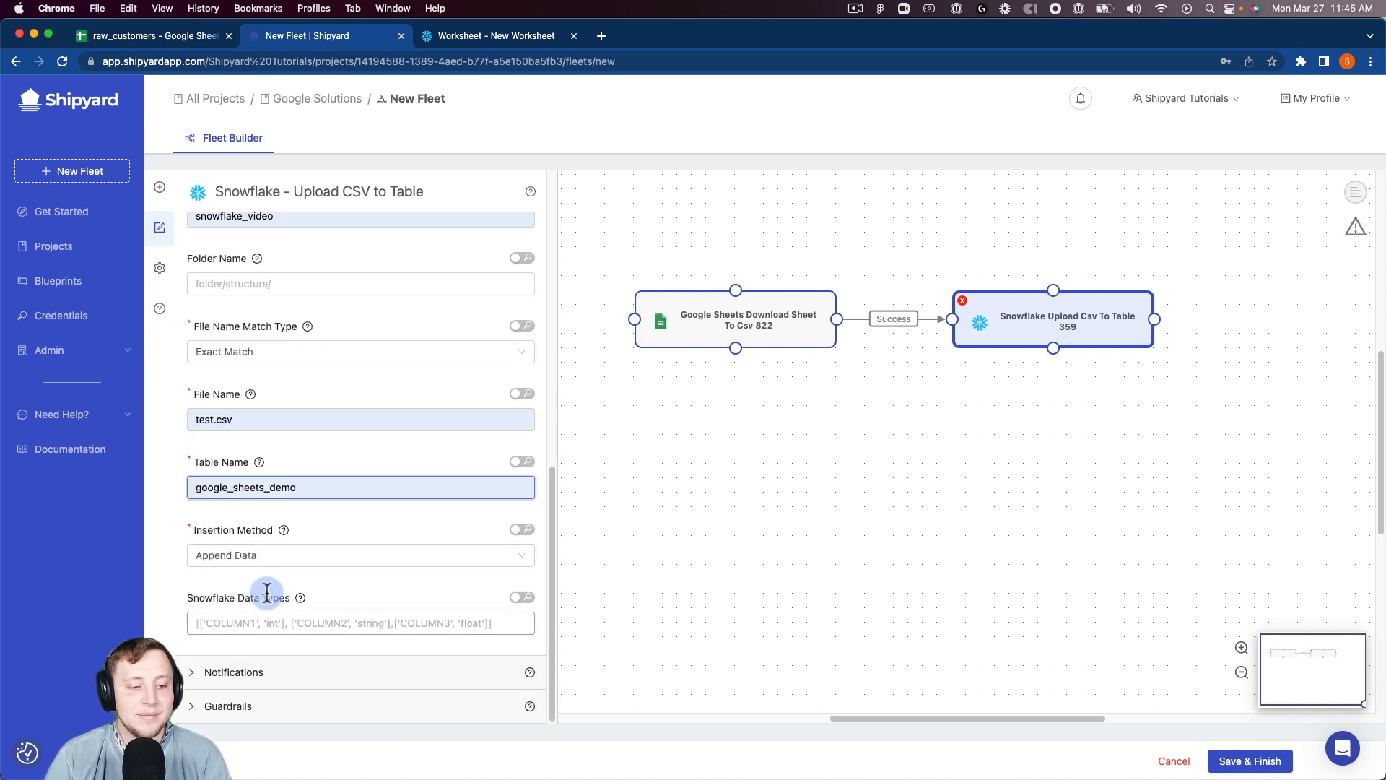
pyautogui.click(360, 554)
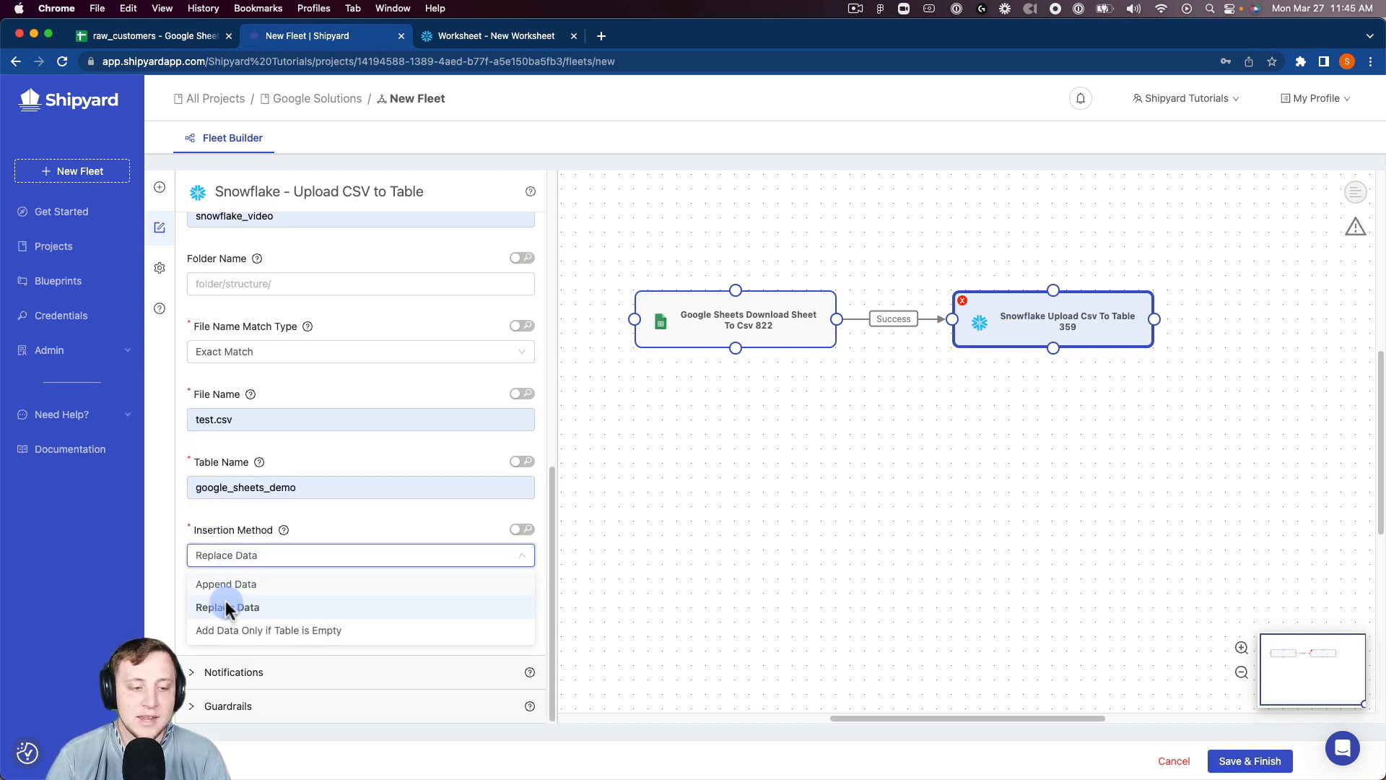
pyautogui.click(226, 607)
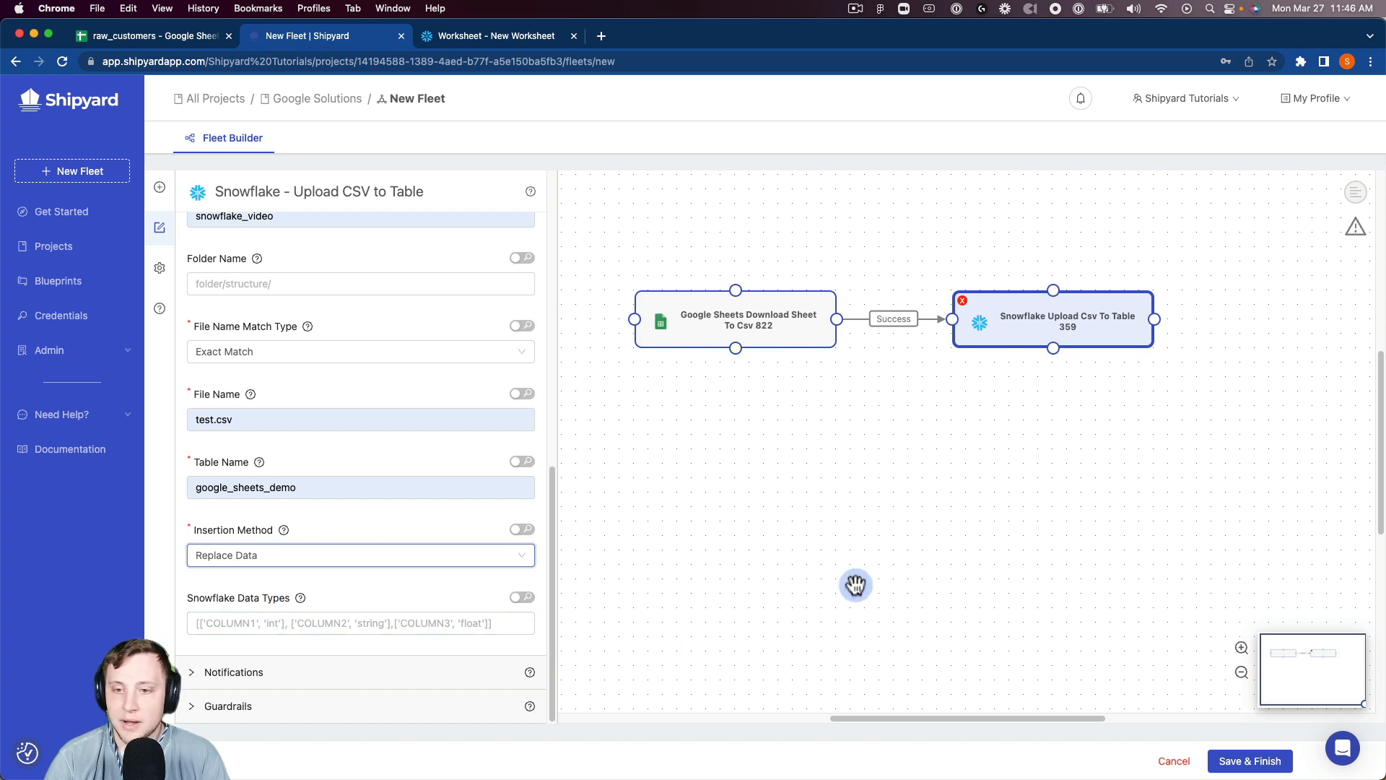
# - Rename the fleet 'Google Sheets -> Snowflake' in Fleet Settings and Save & Finish
pyautogui.click(159, 267)
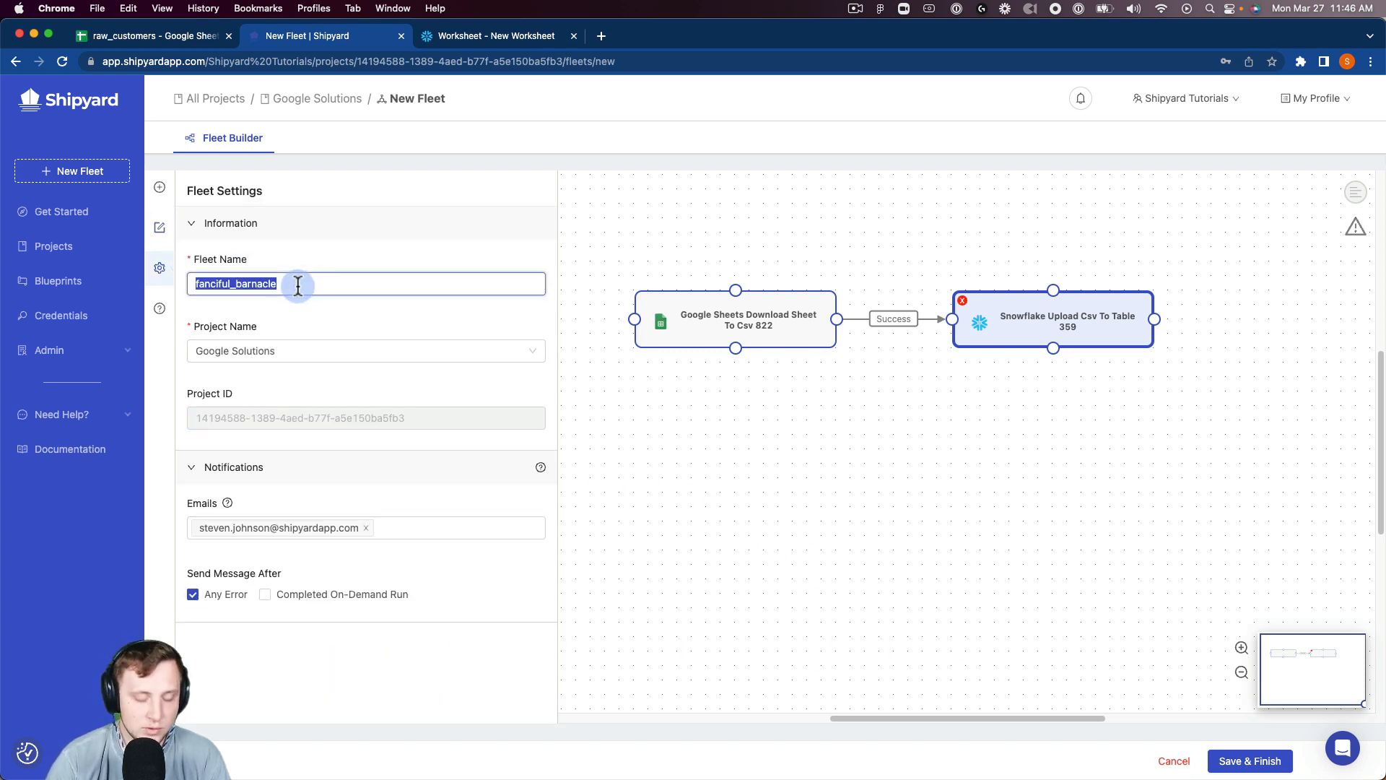
pyautogui.write('Google sheets -')
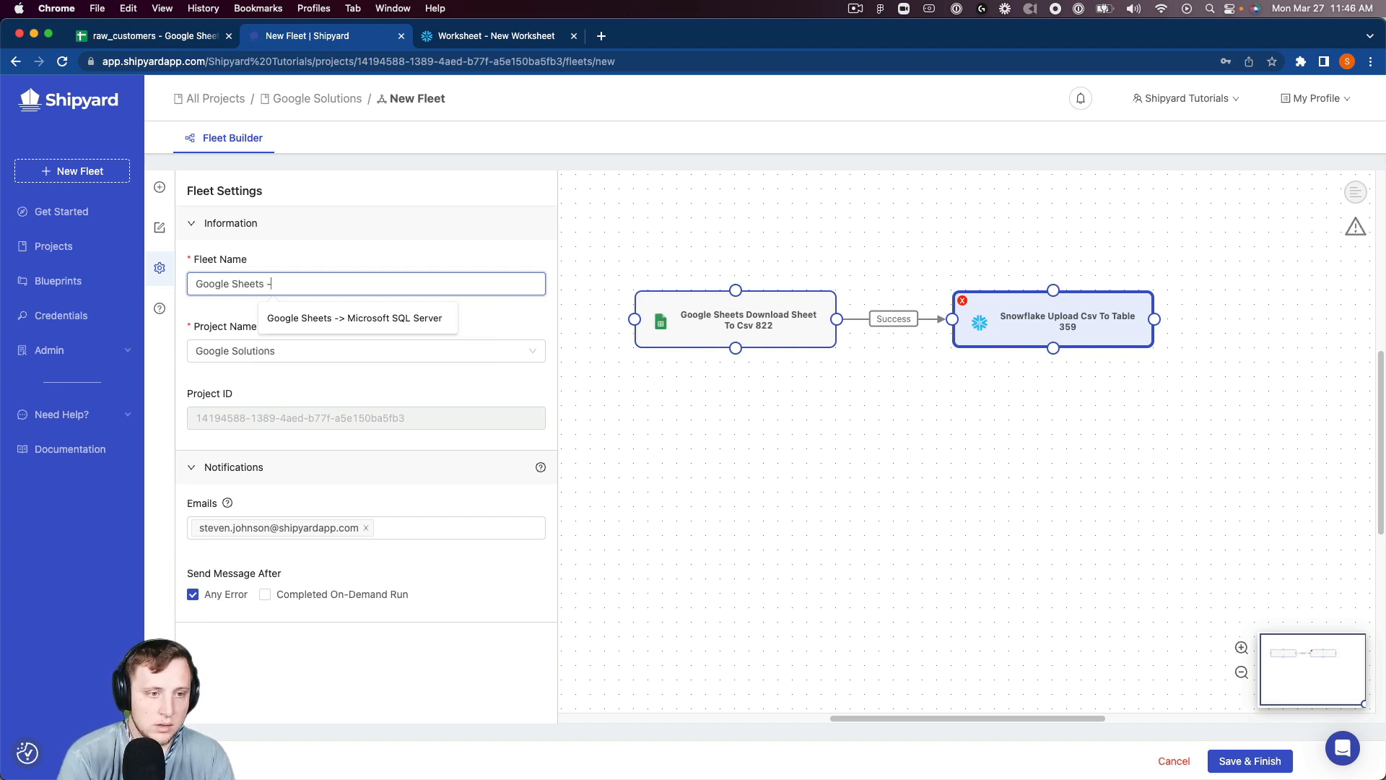
pyautogui.write('> Snowflake')
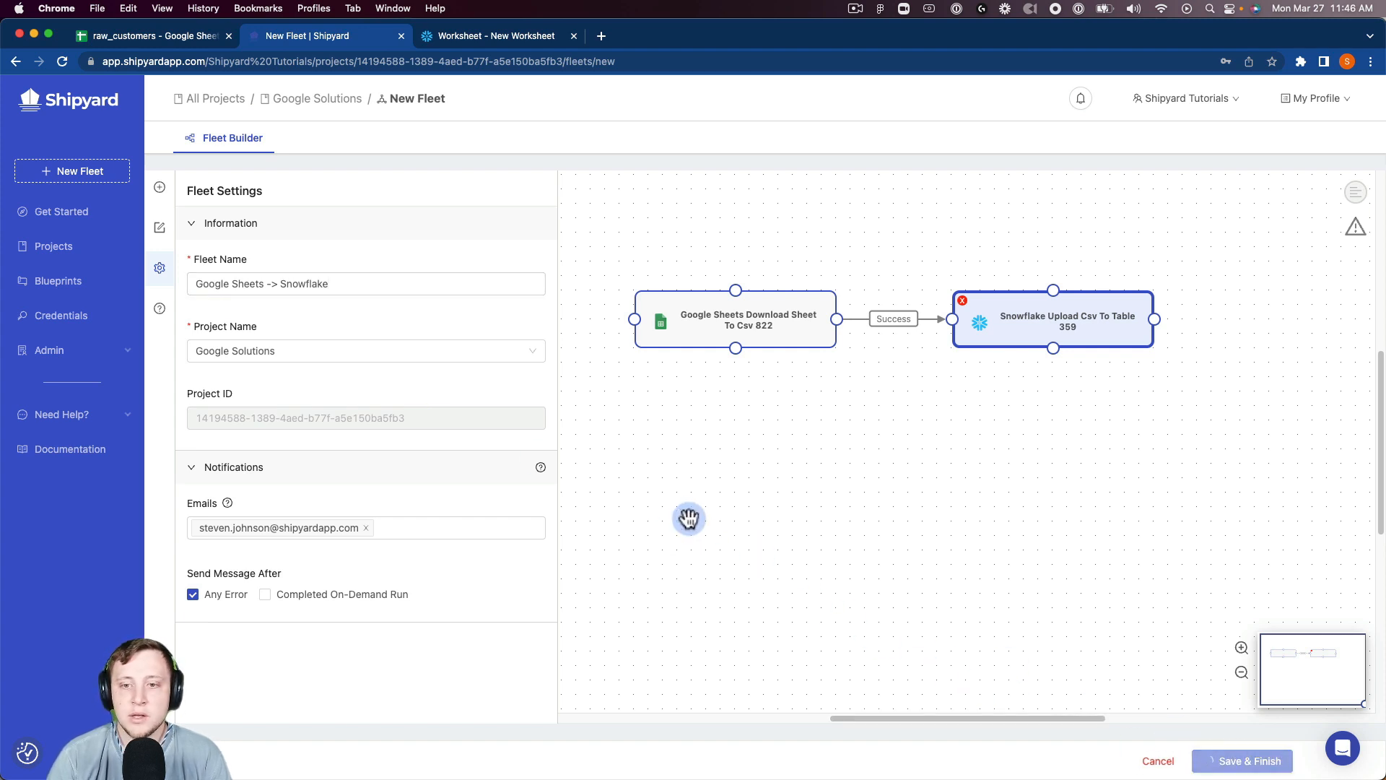
pyautogui.click(1241, 760)
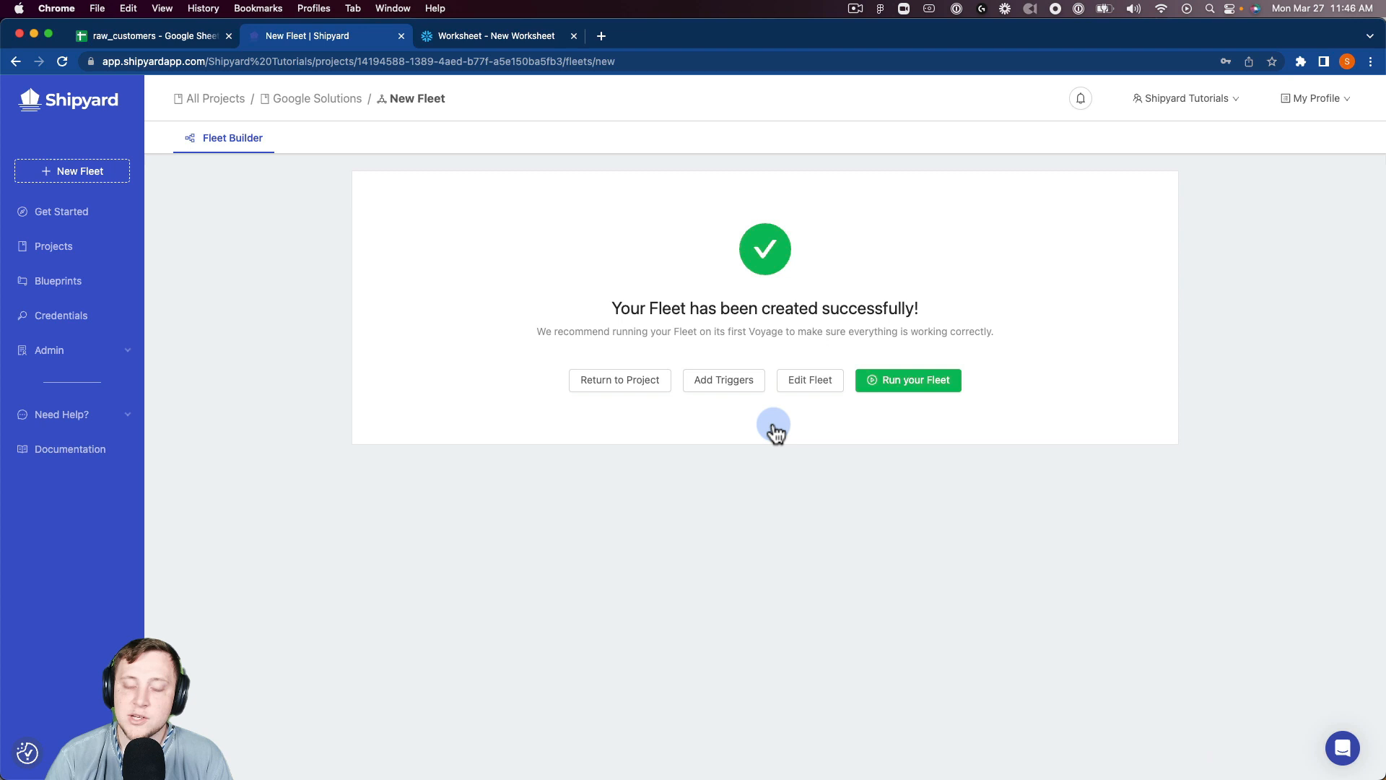
pyautogui.moveTo(889, 362)
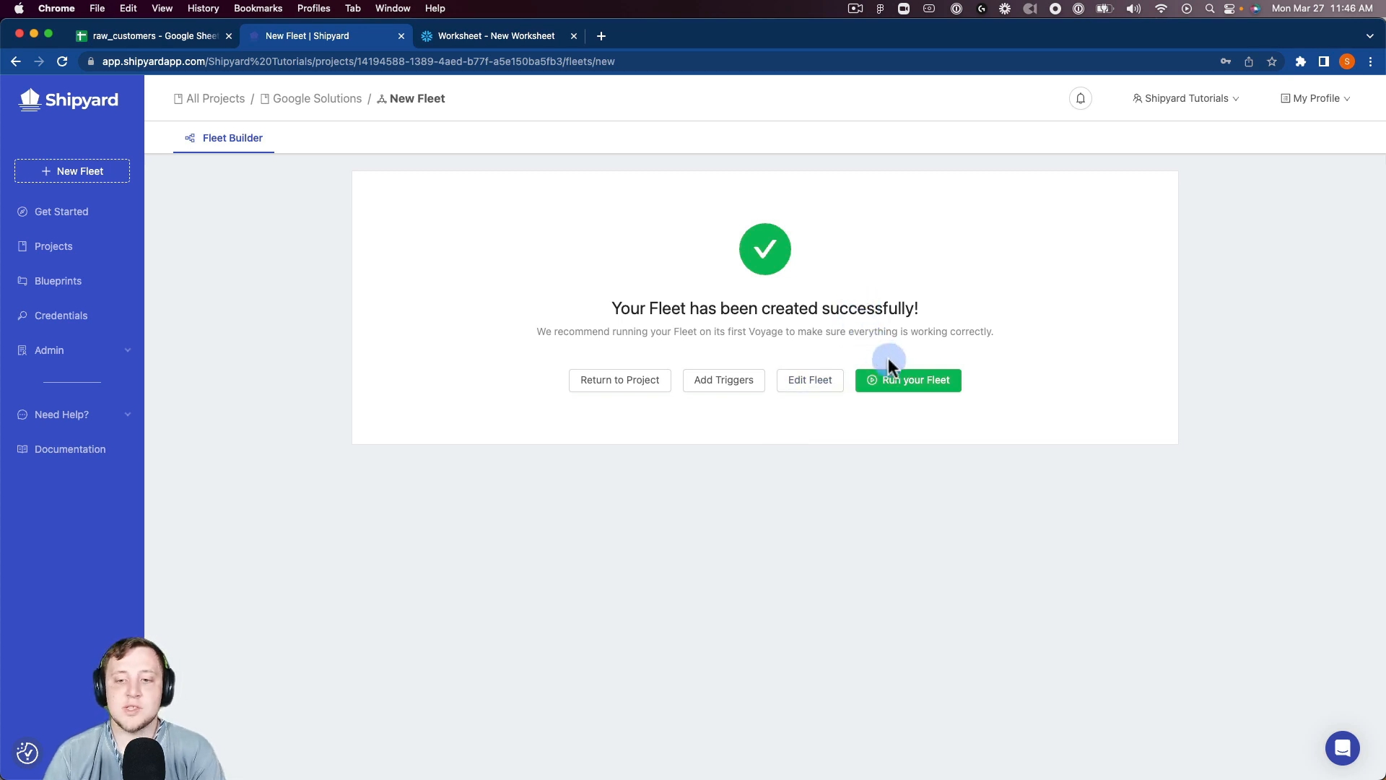
# - Run the fleet and open the Google Sheets Download Sheet To Csv vessel log
pyautogui.click(908, 379)
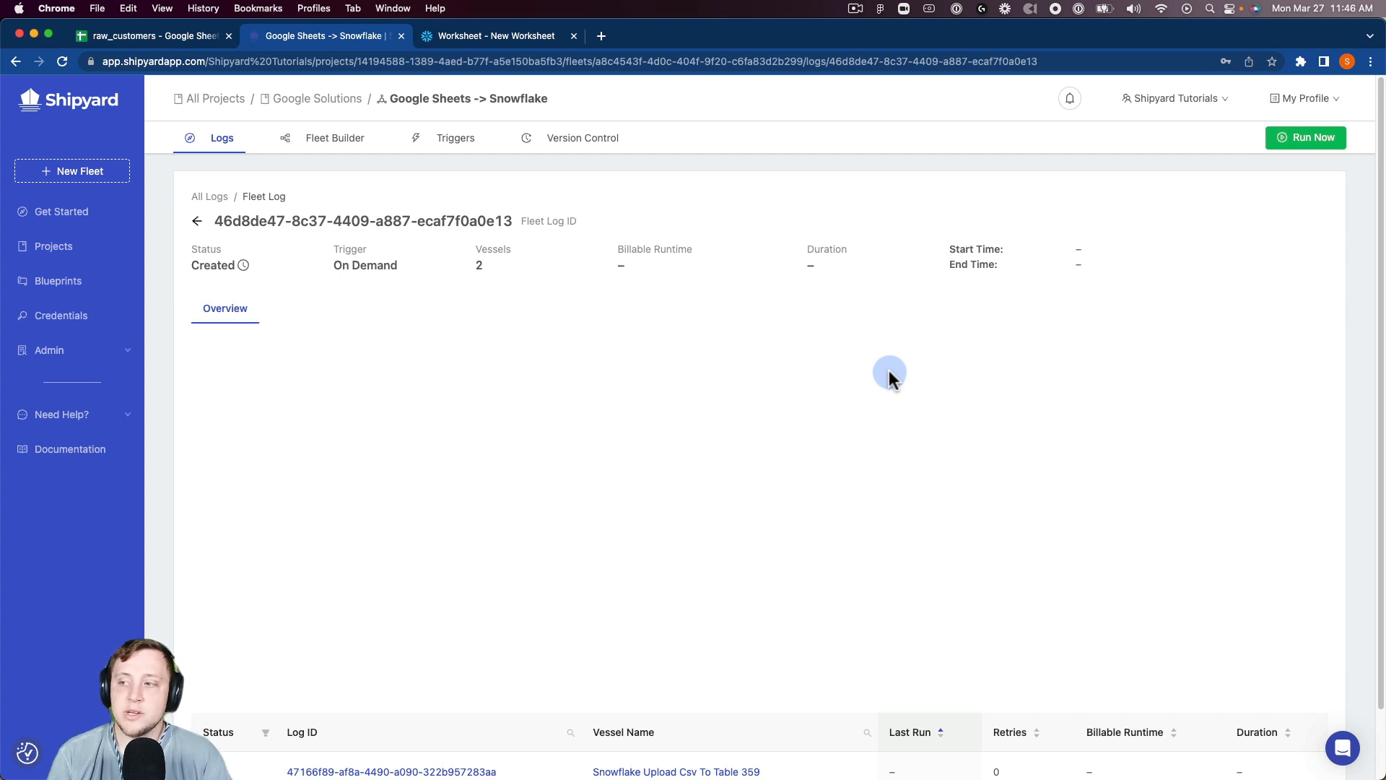
pyautogui.moveTo(1005, 314)
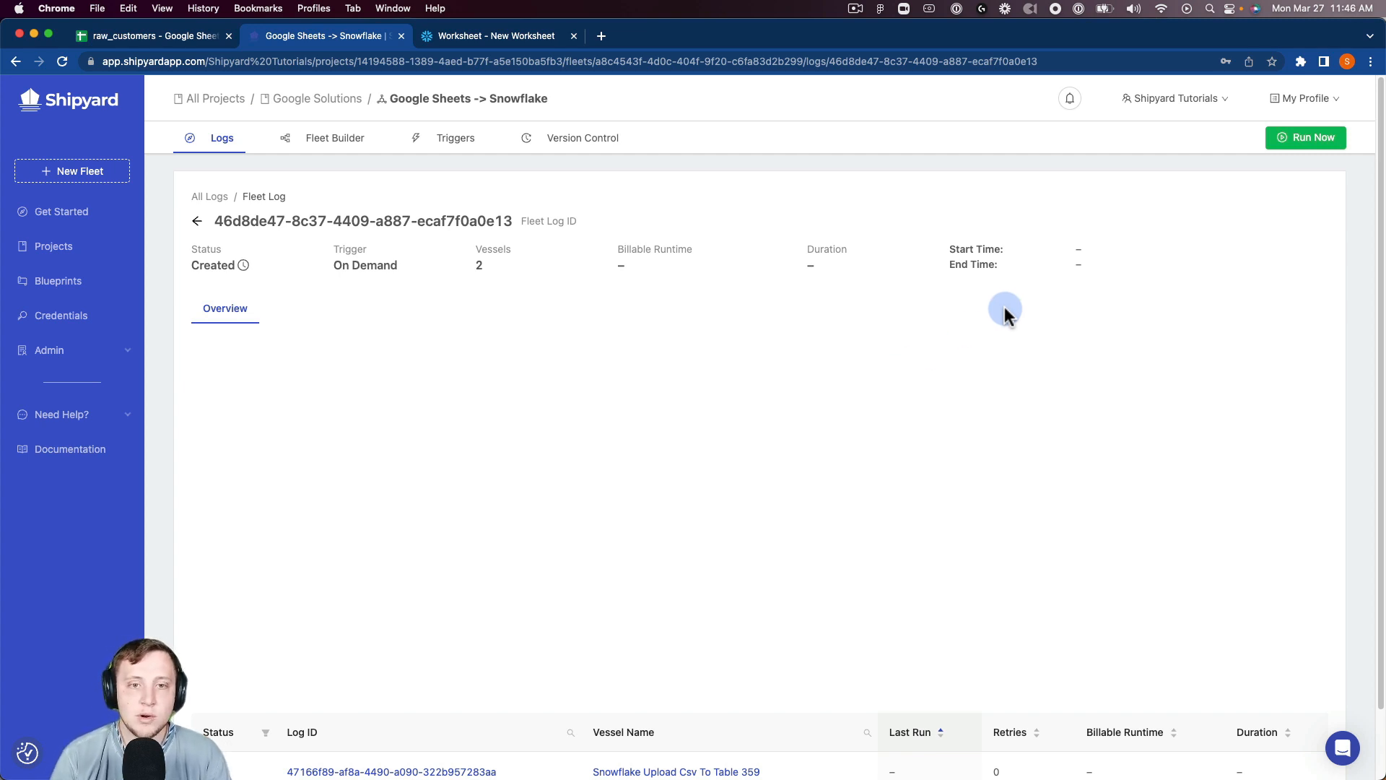
pyautogui.moveTo(698, 256)
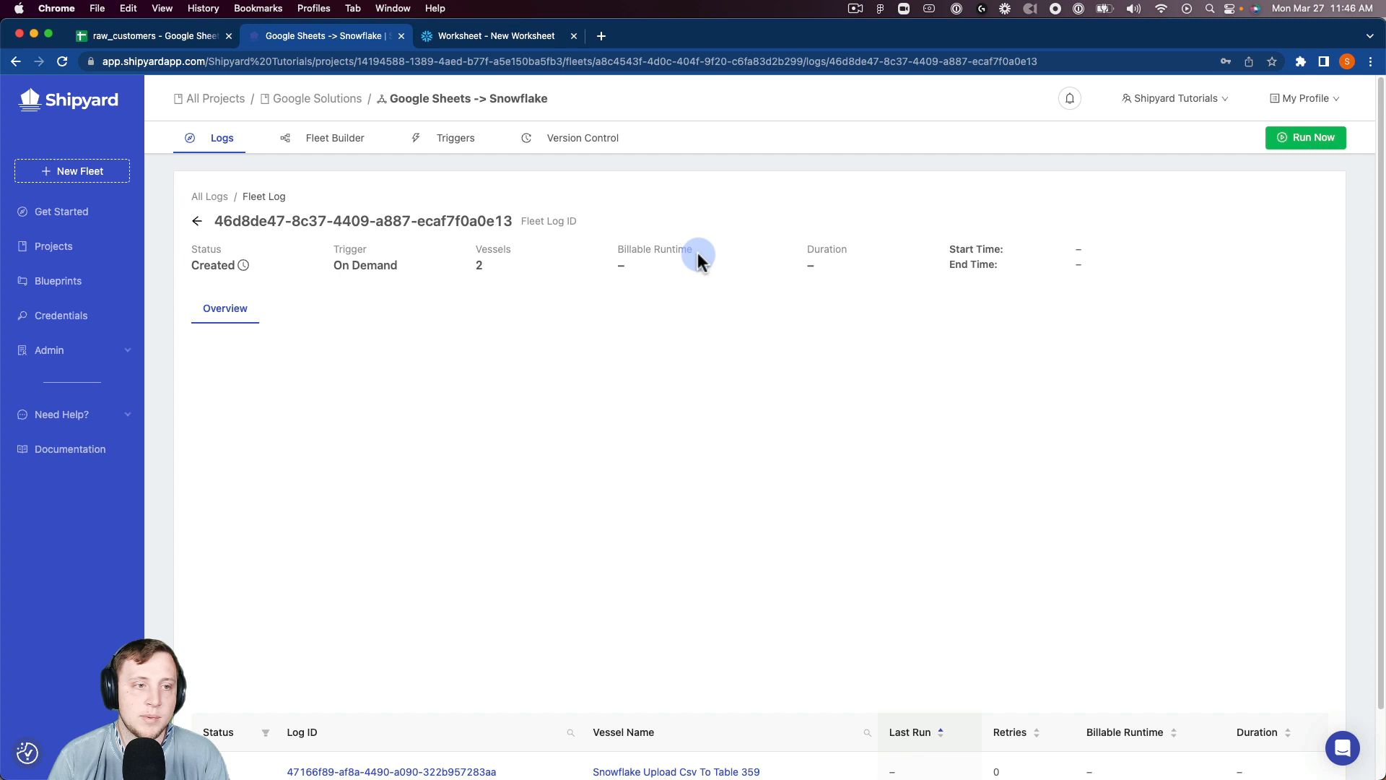
pyautogui.moveTo(575, 174)
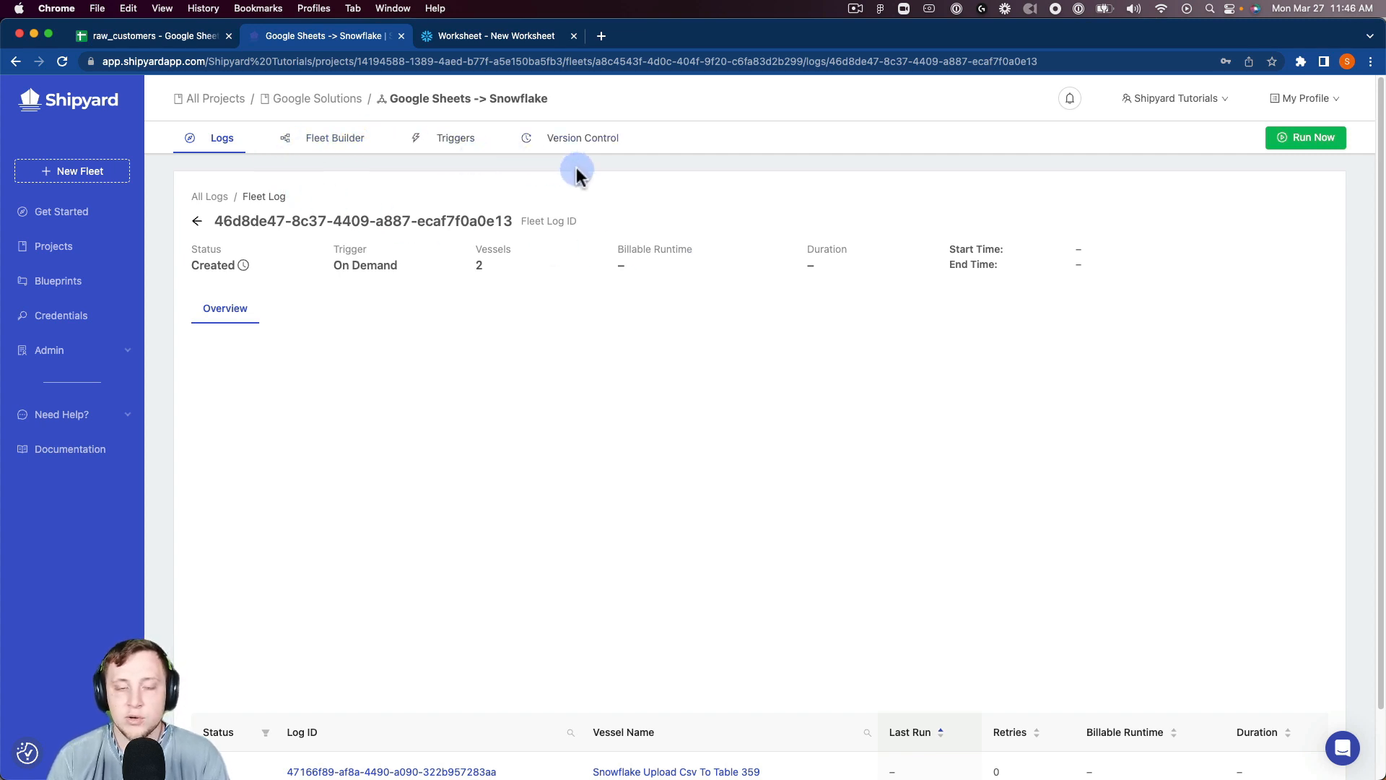
pyautogui.moveTo(1307, 138)
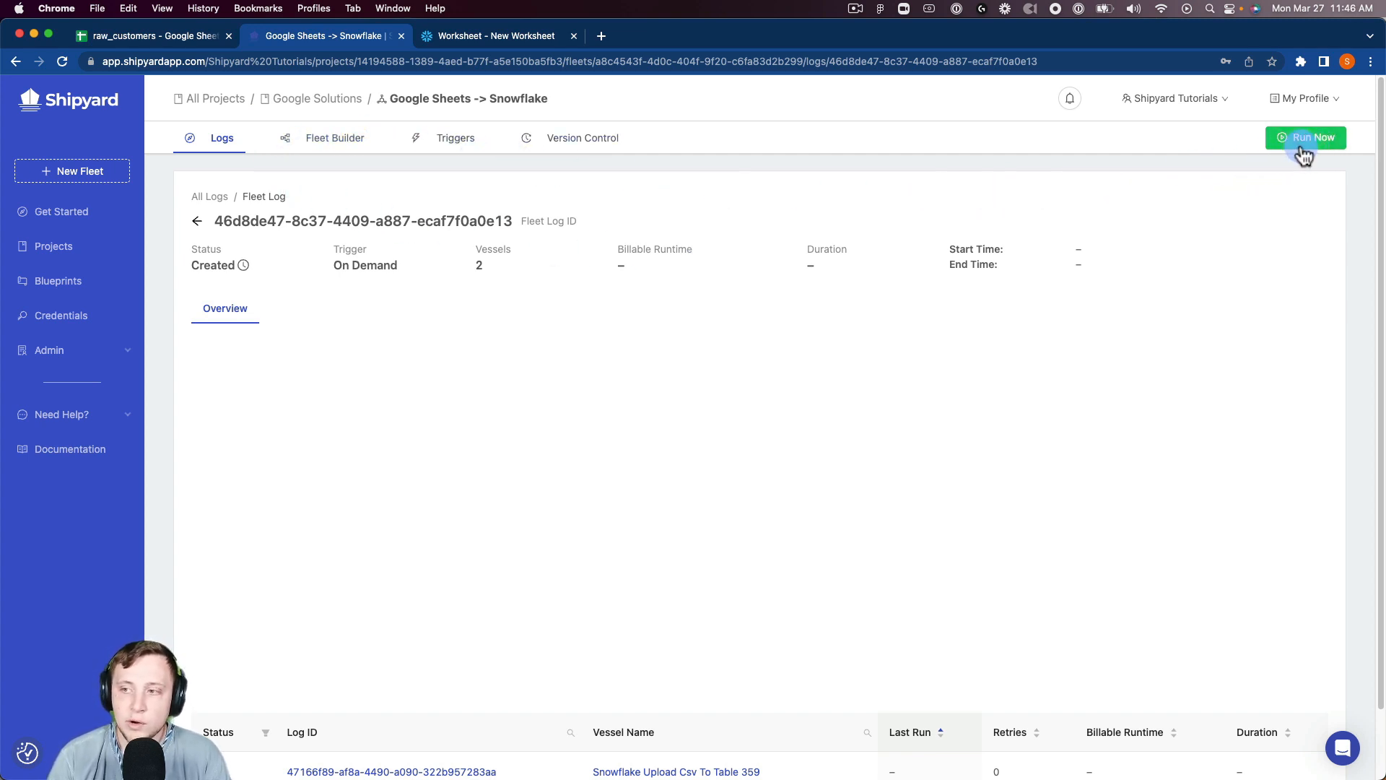
pyautogui.moveTo(1217, 161)
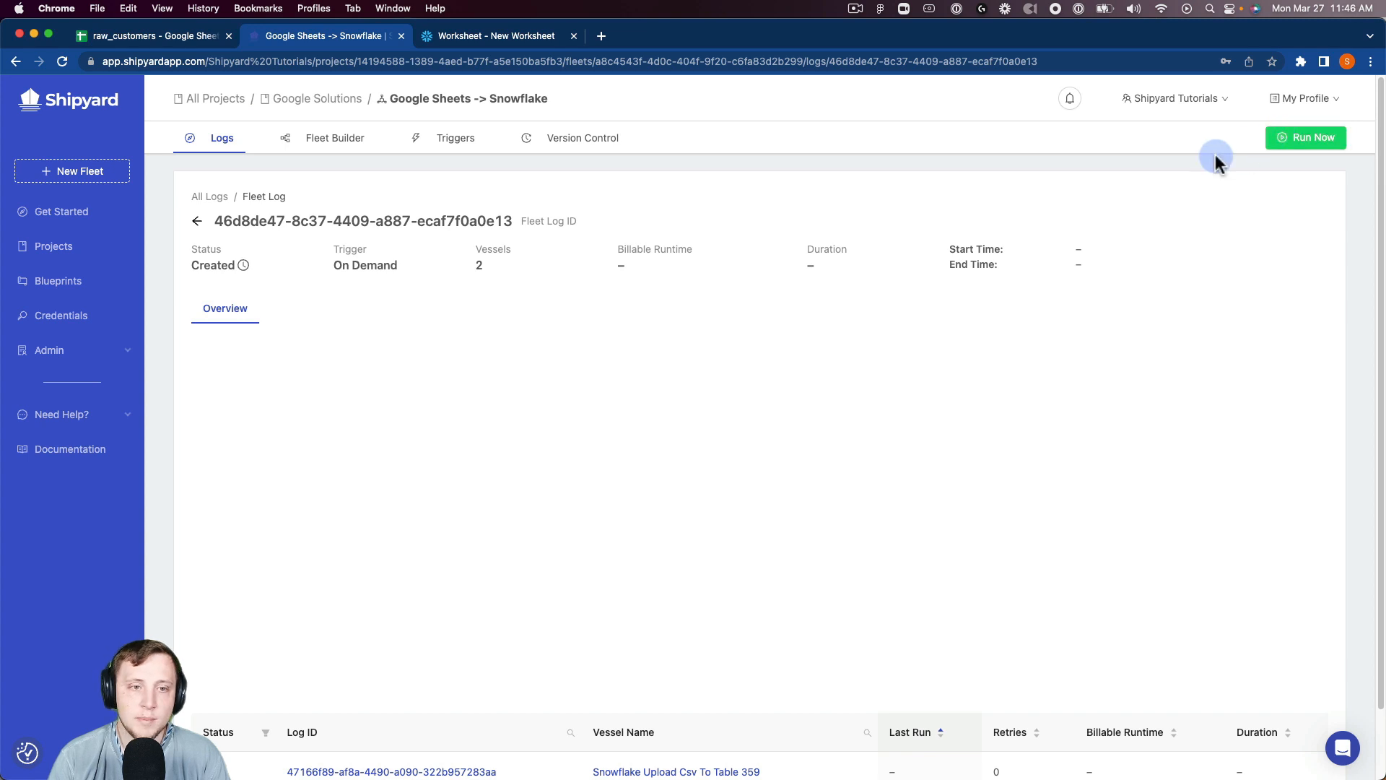
pyautogui.moveTo(1100, 170)
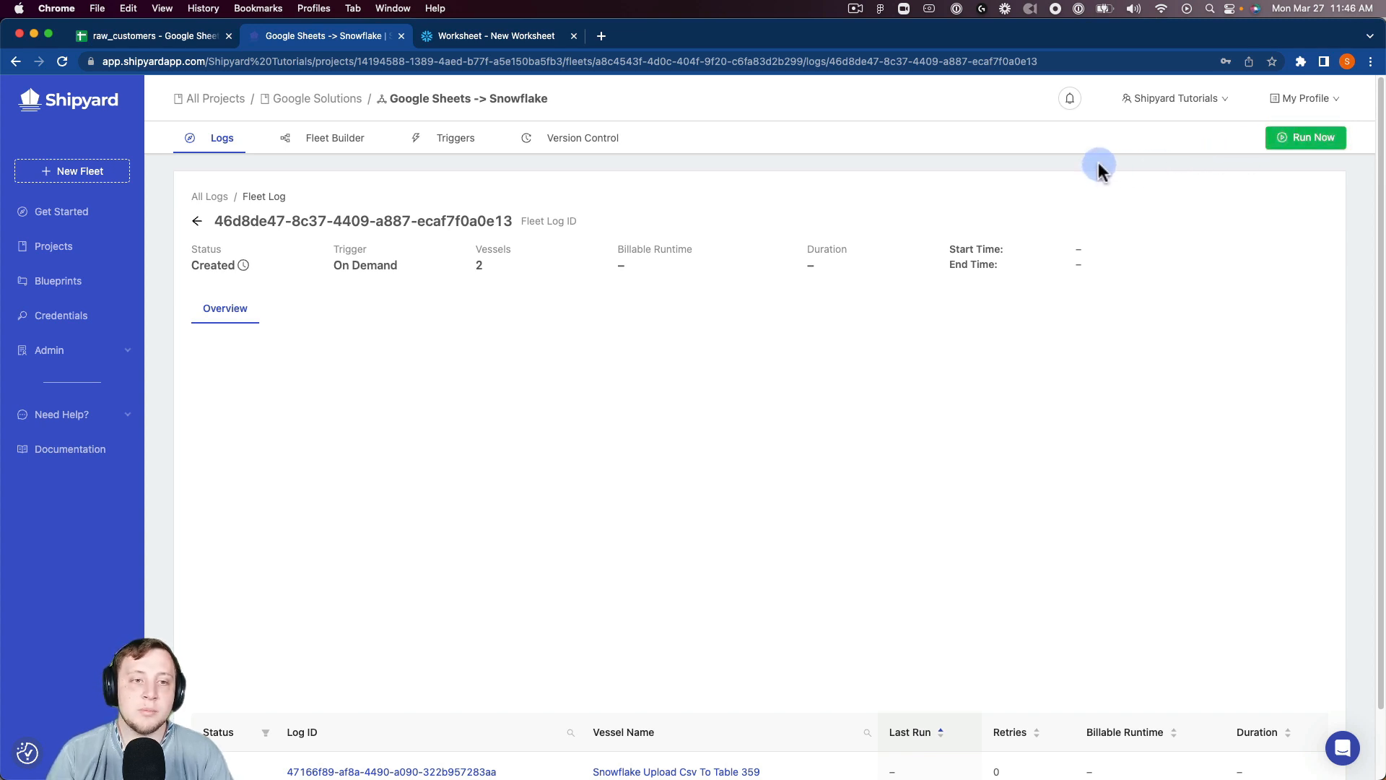
pyautogui.moveTo(435, 155)
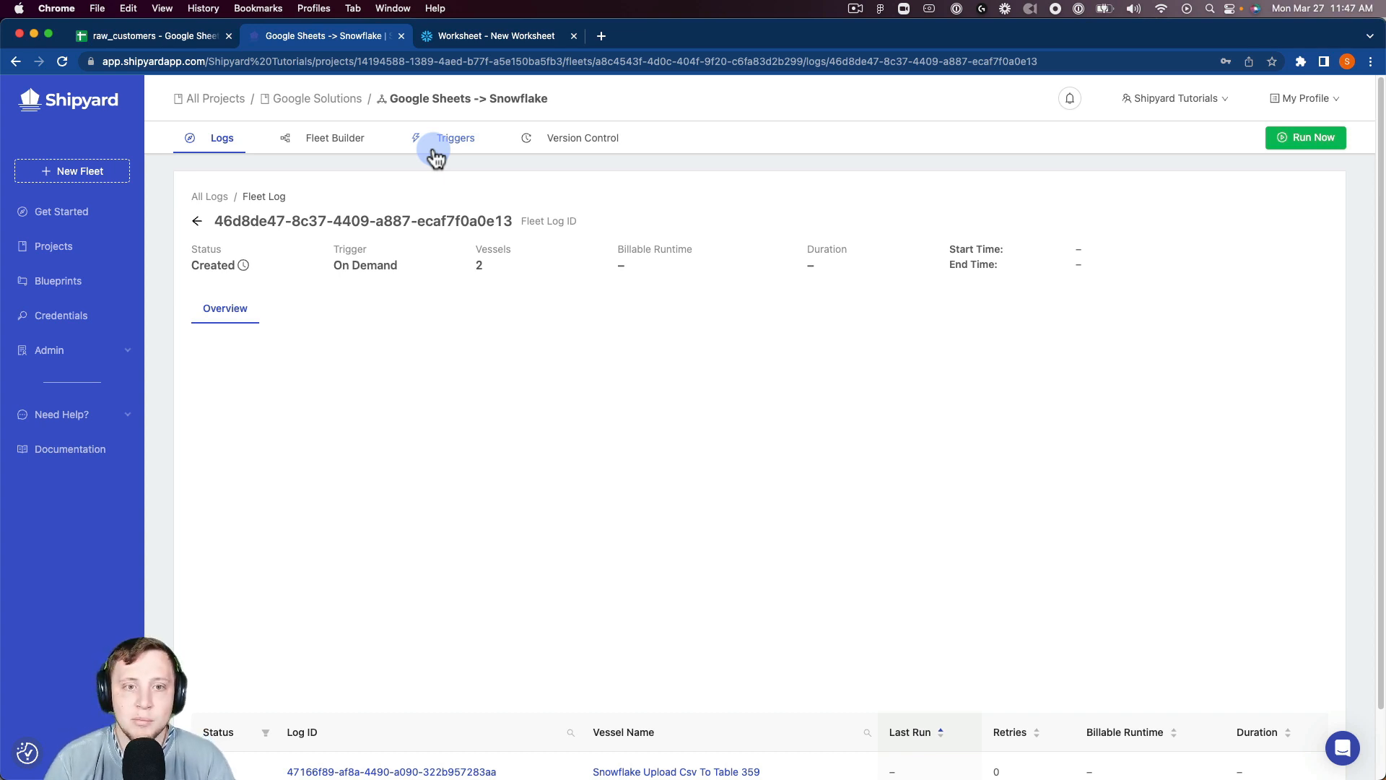
pyautogui.moveTo(567, 158)
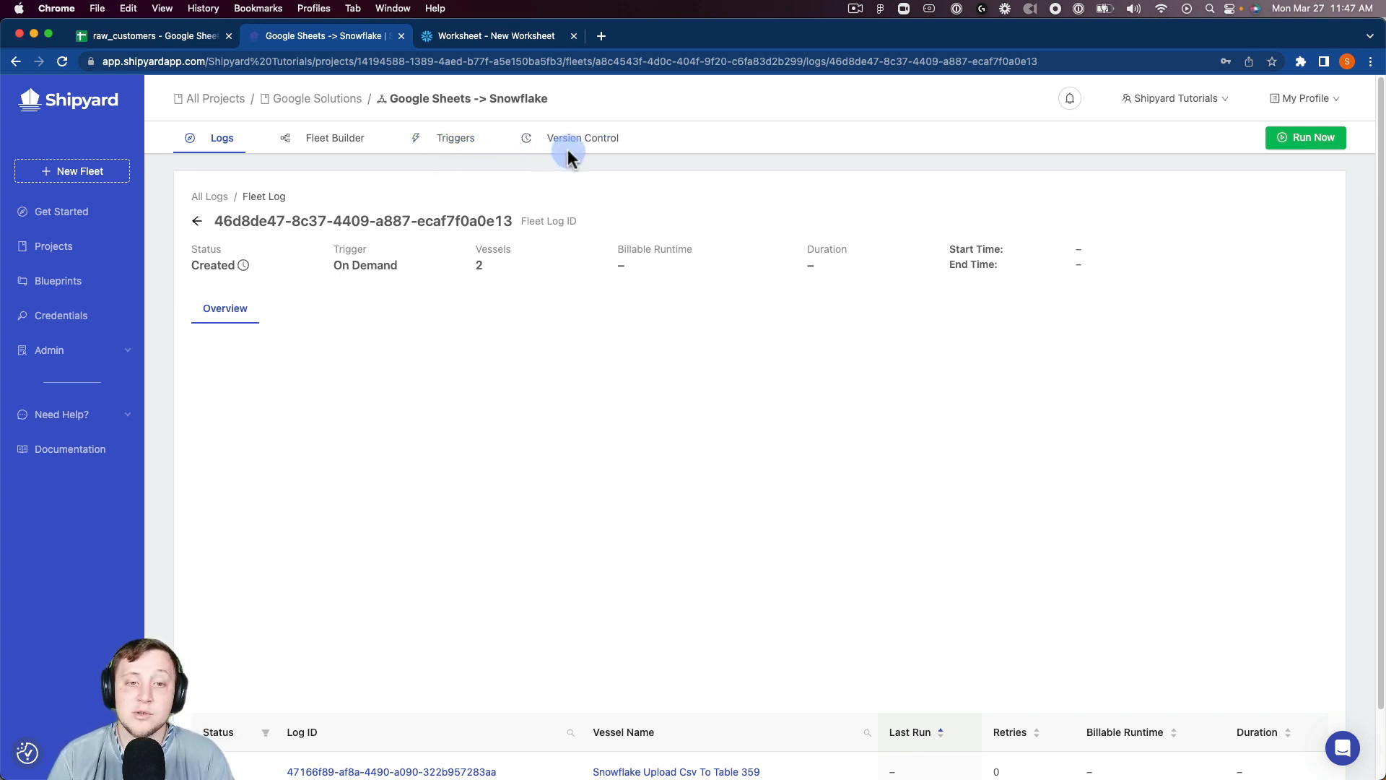
pyautogui.moveTo(583, 142)
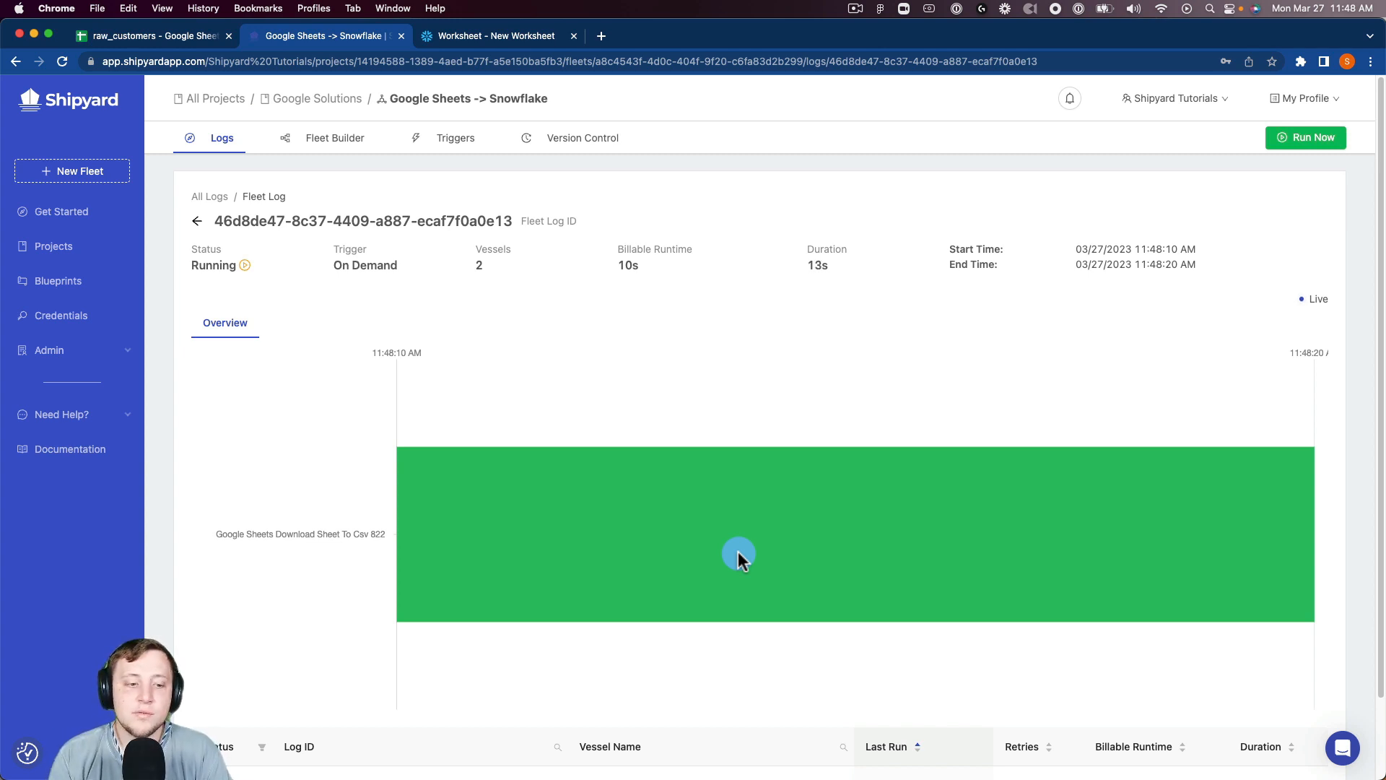
pyautogui.moveTo(623, 550)
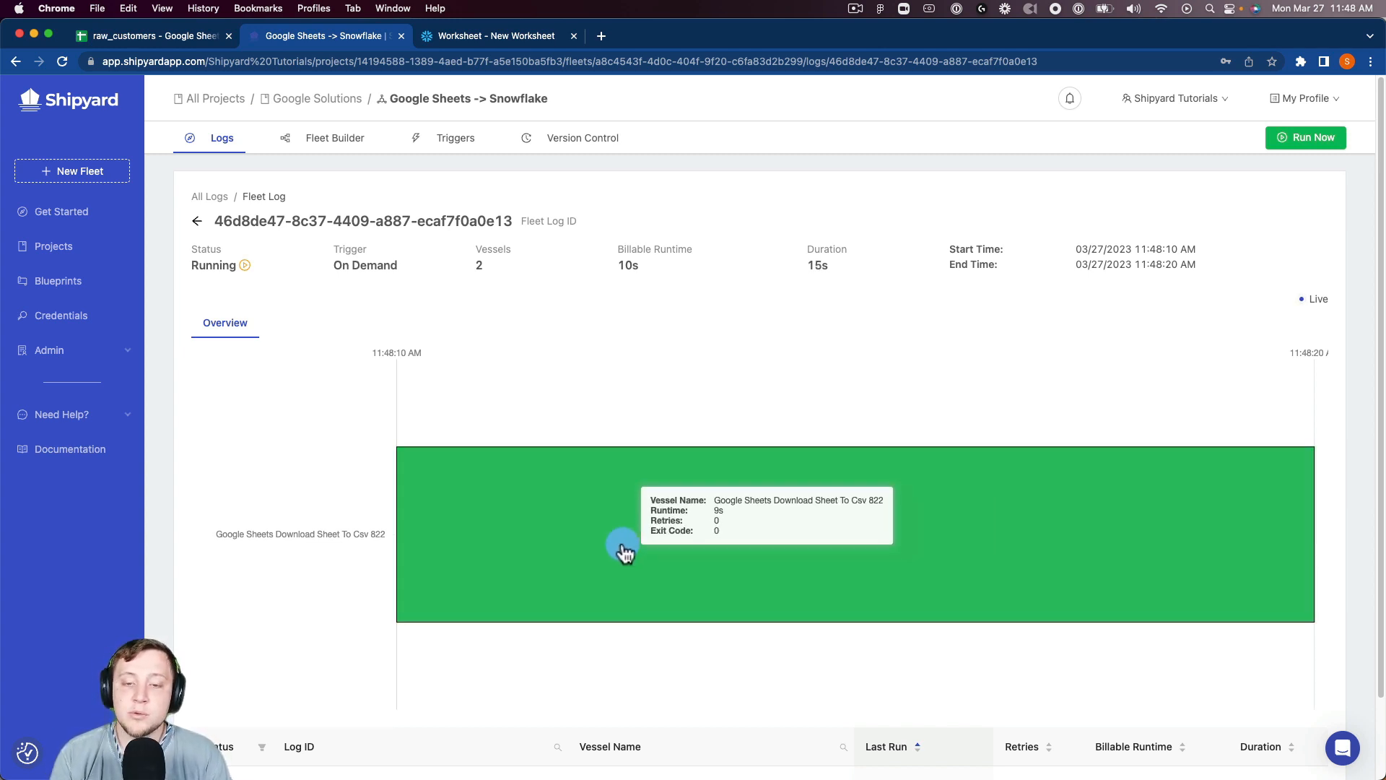
pyautogui.click(623, 544)
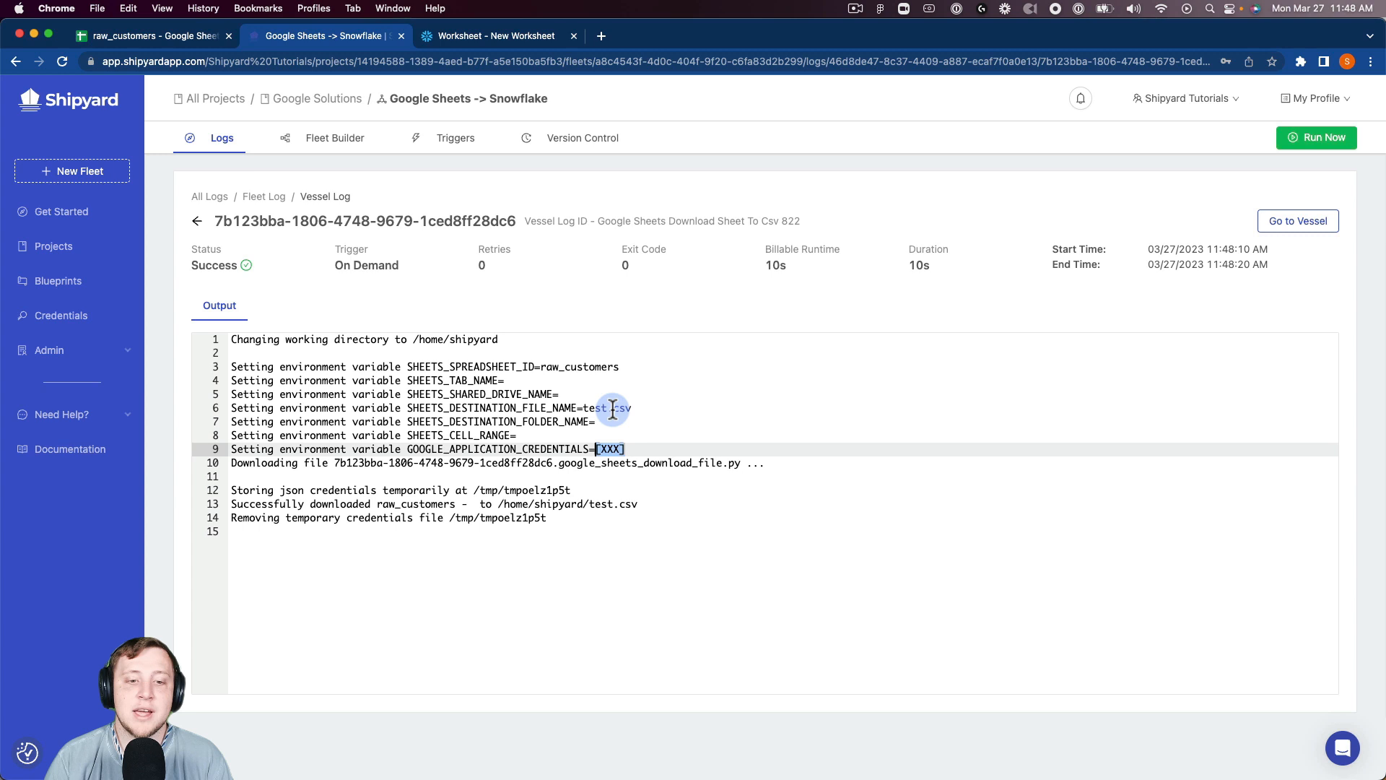
pyautogui.moveTo(658, 371)
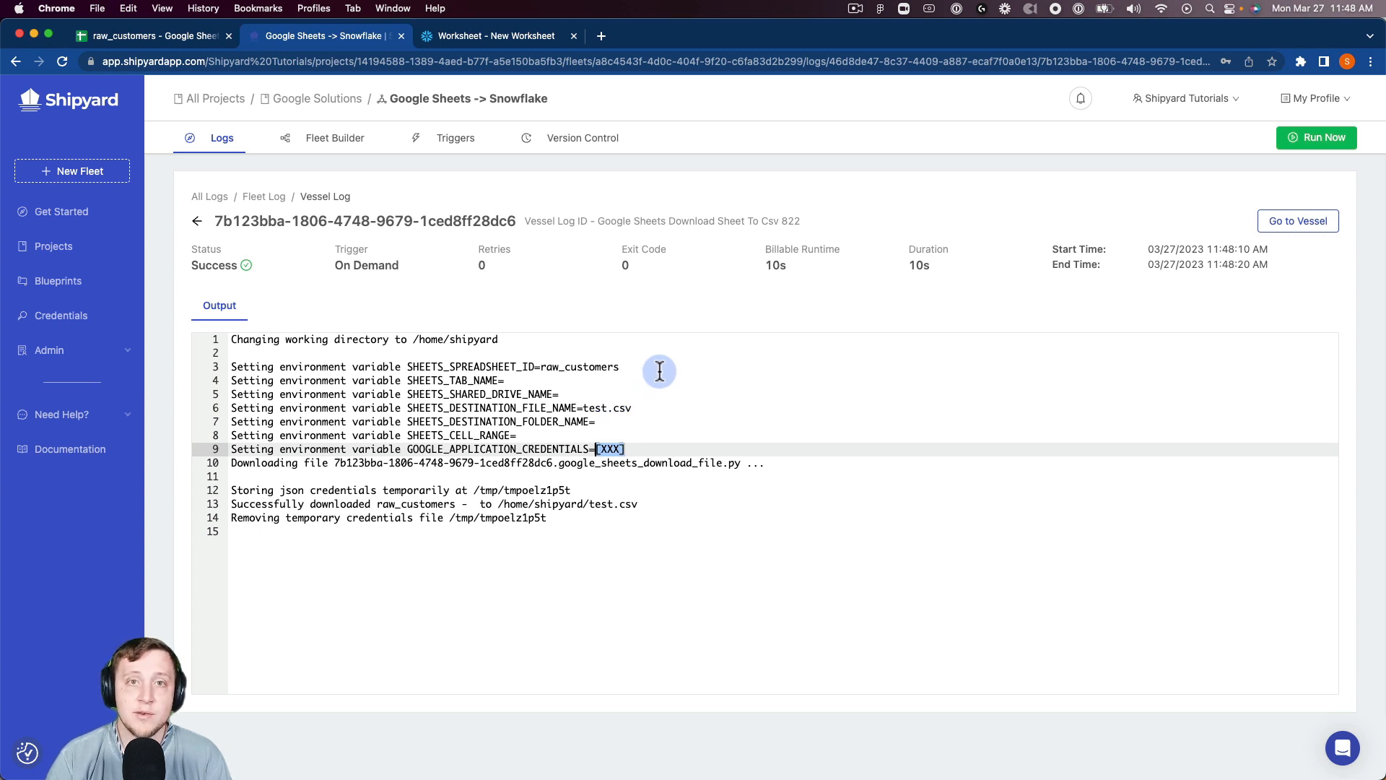
pyautogui.moveTo(576, 468)
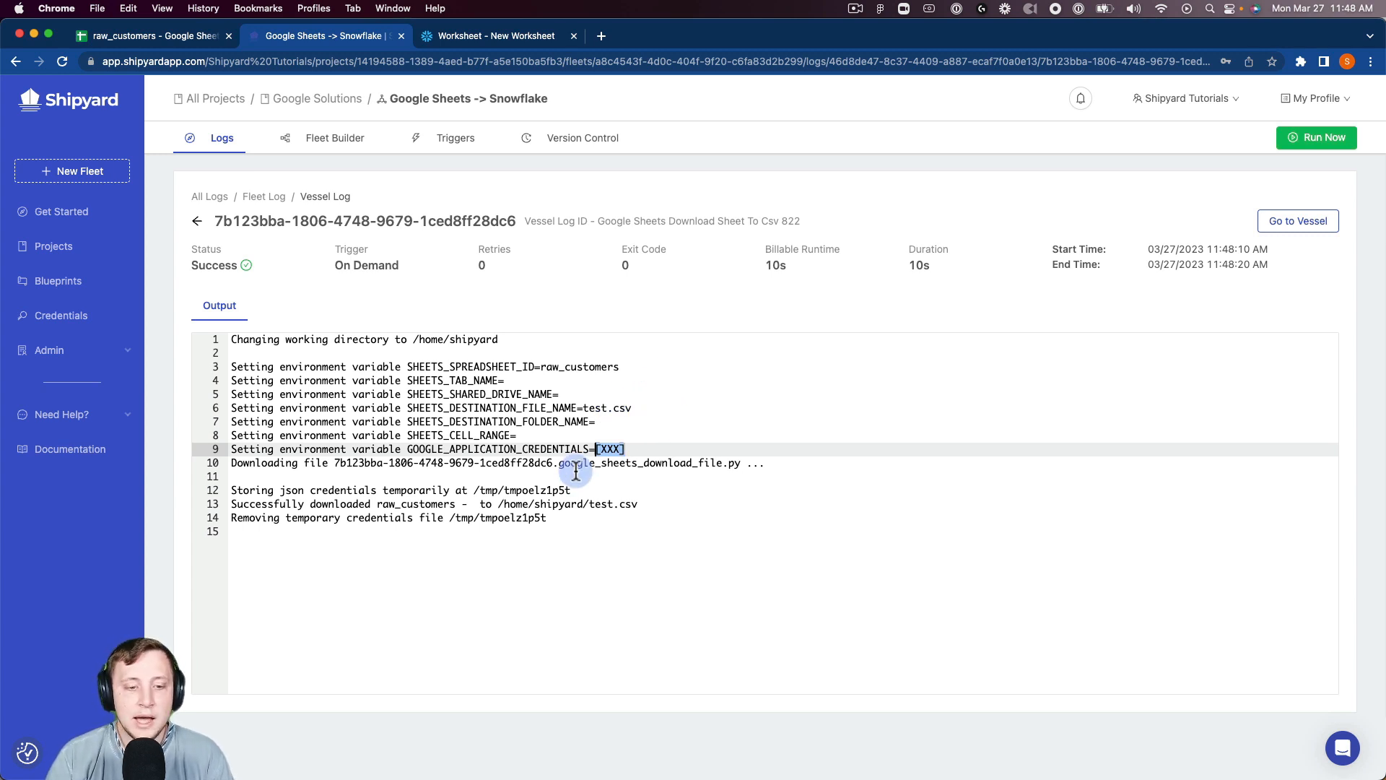
# - After confirming raw_customers saved to test.csv, return to the Fleet Log
pyautogui.click(197, 221)
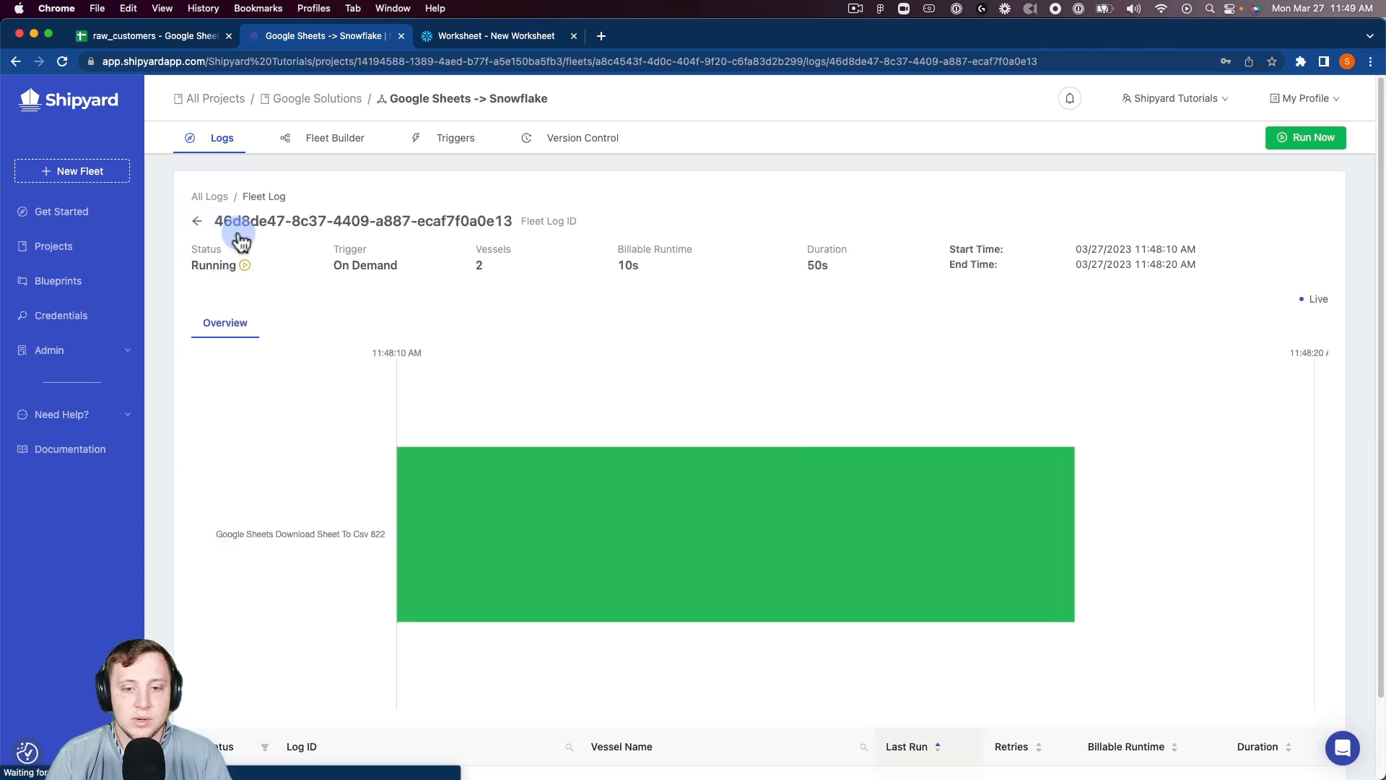
pyautogui.moveTo(389, 288)
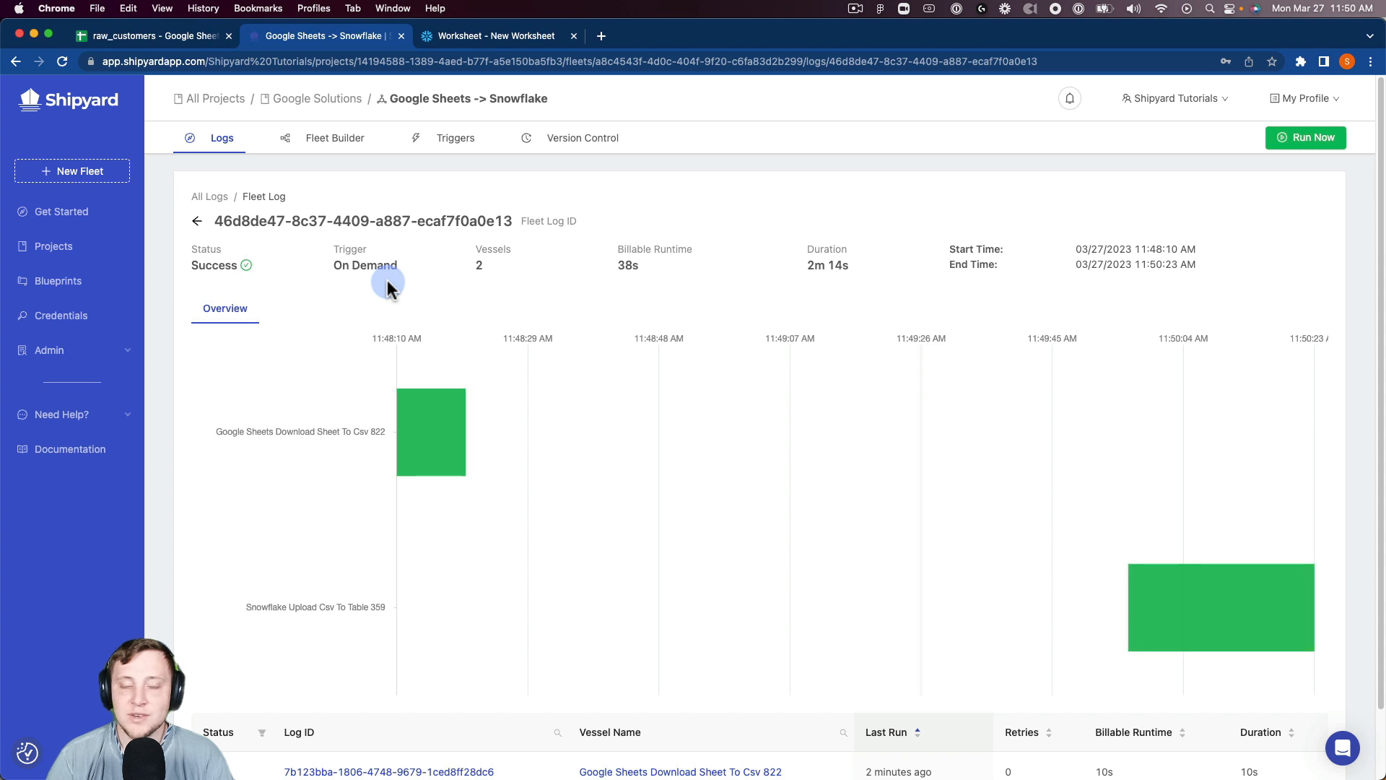
pyautogui.moveTo(405, 137)
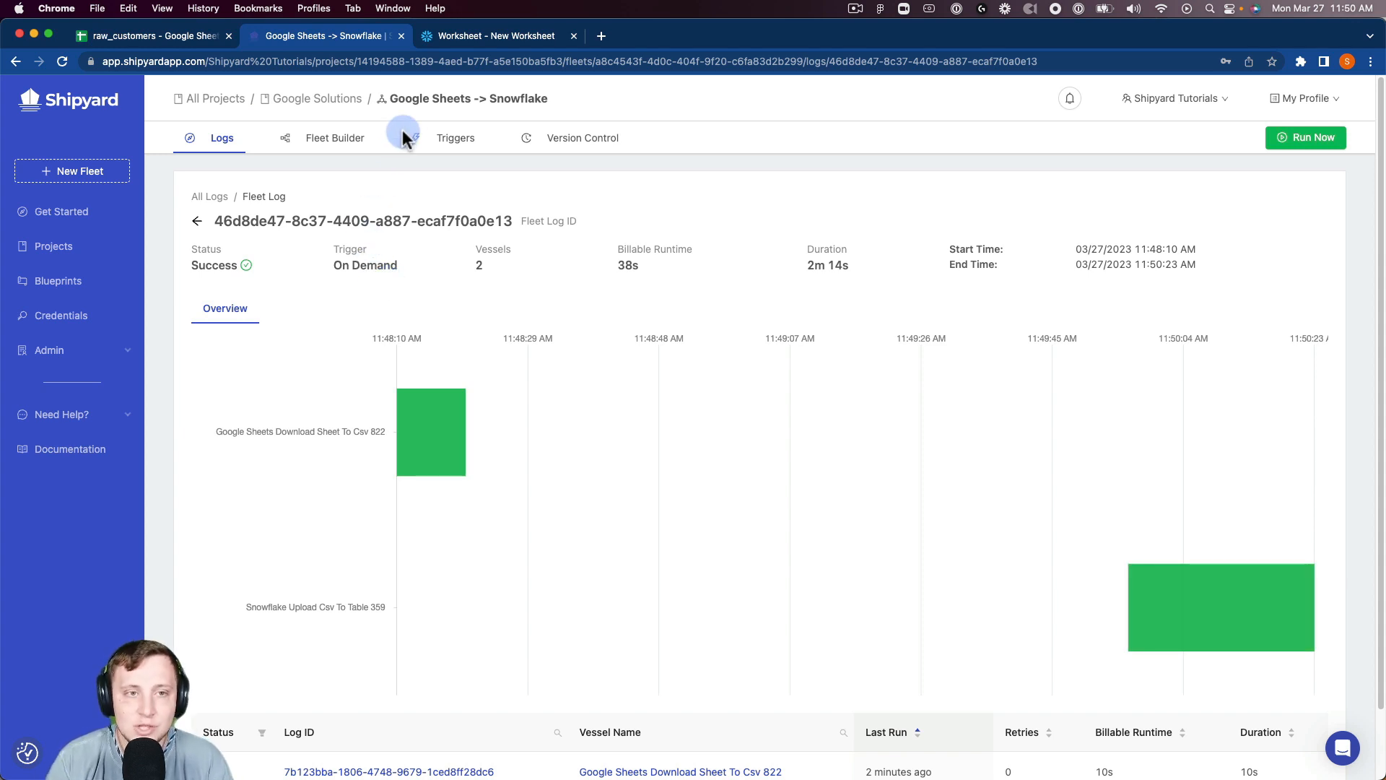
# - Once both vessels show Success, switch to the Snowflake Worksheet tab
pyautogui.click(495, 35)
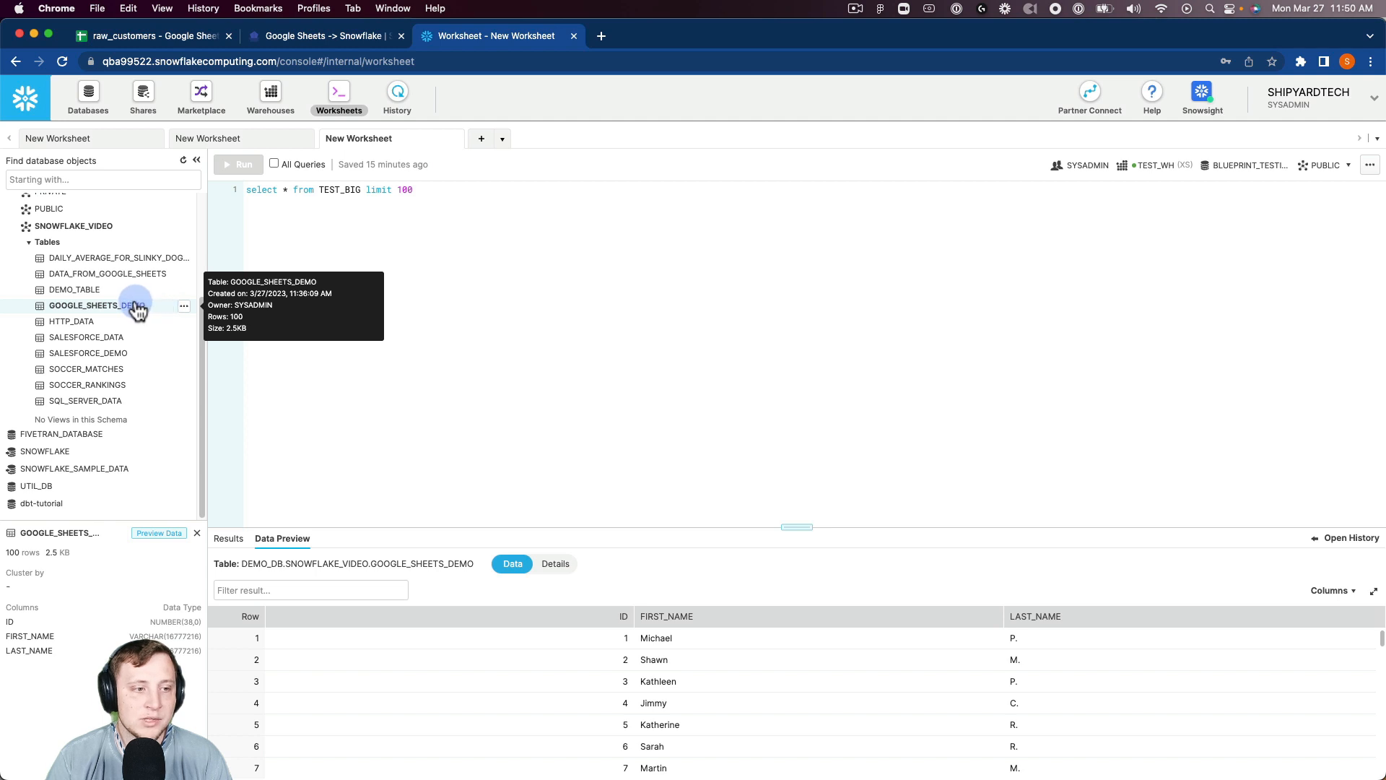
# - Preview GOOGLE_SHEETS_DEMO to confirm it lists the loaded customer IDs, first and last names
pyautogui.click(184, 306)
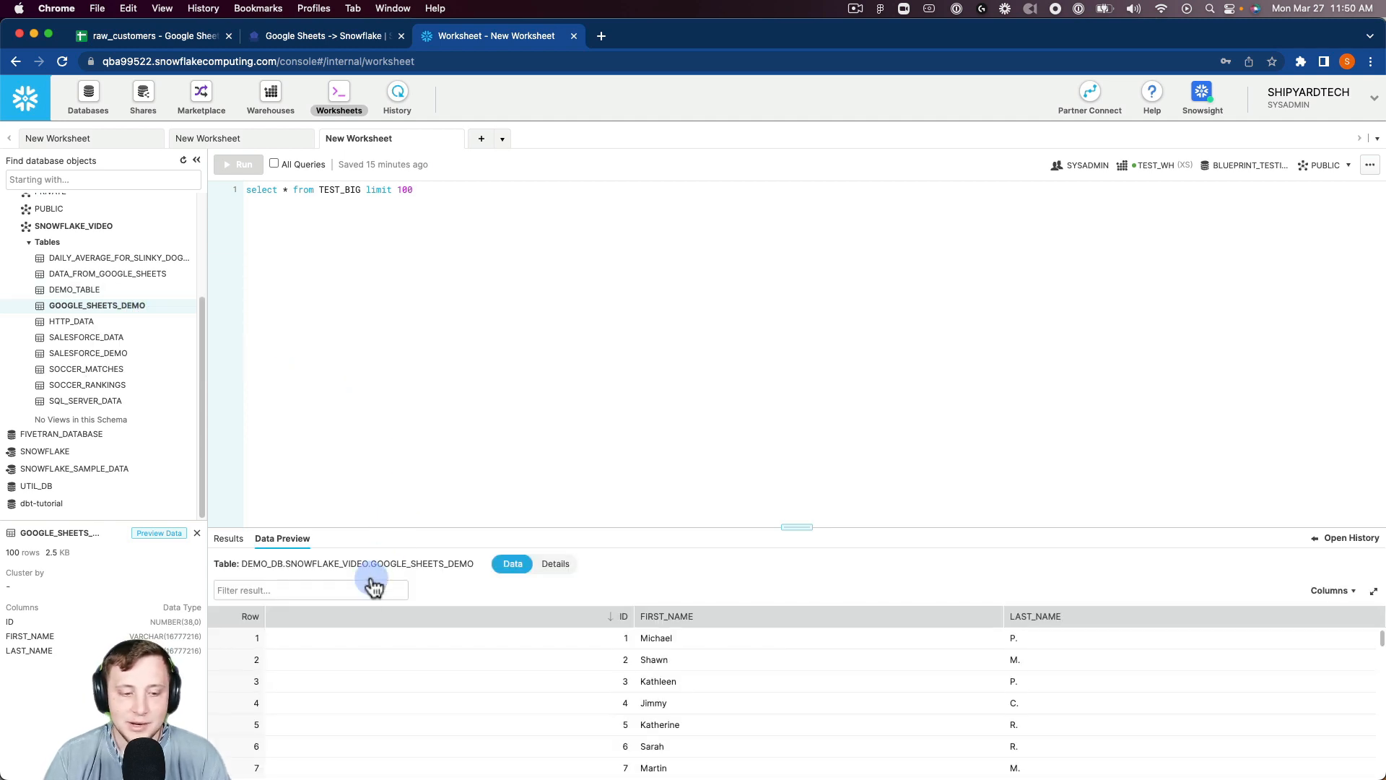
pyautogui.moveTo(579, 640)
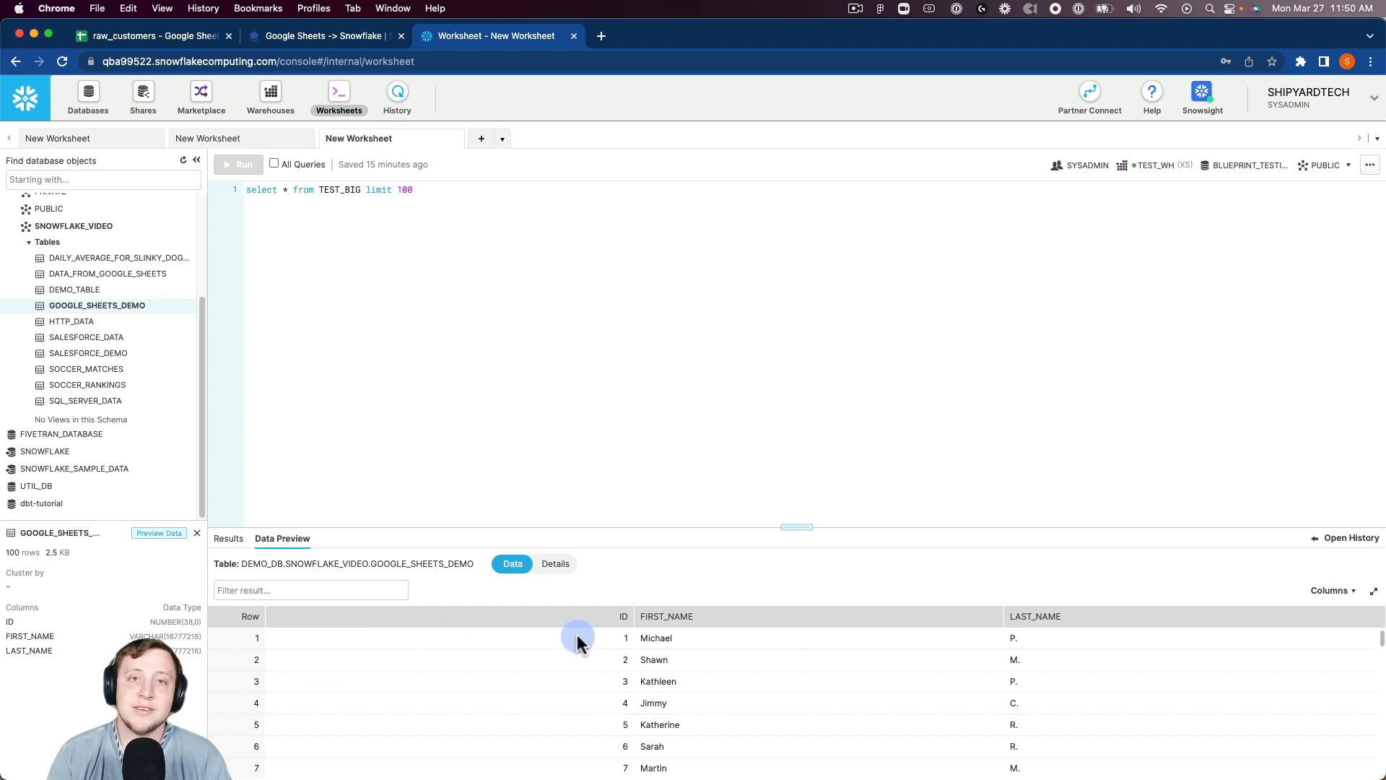